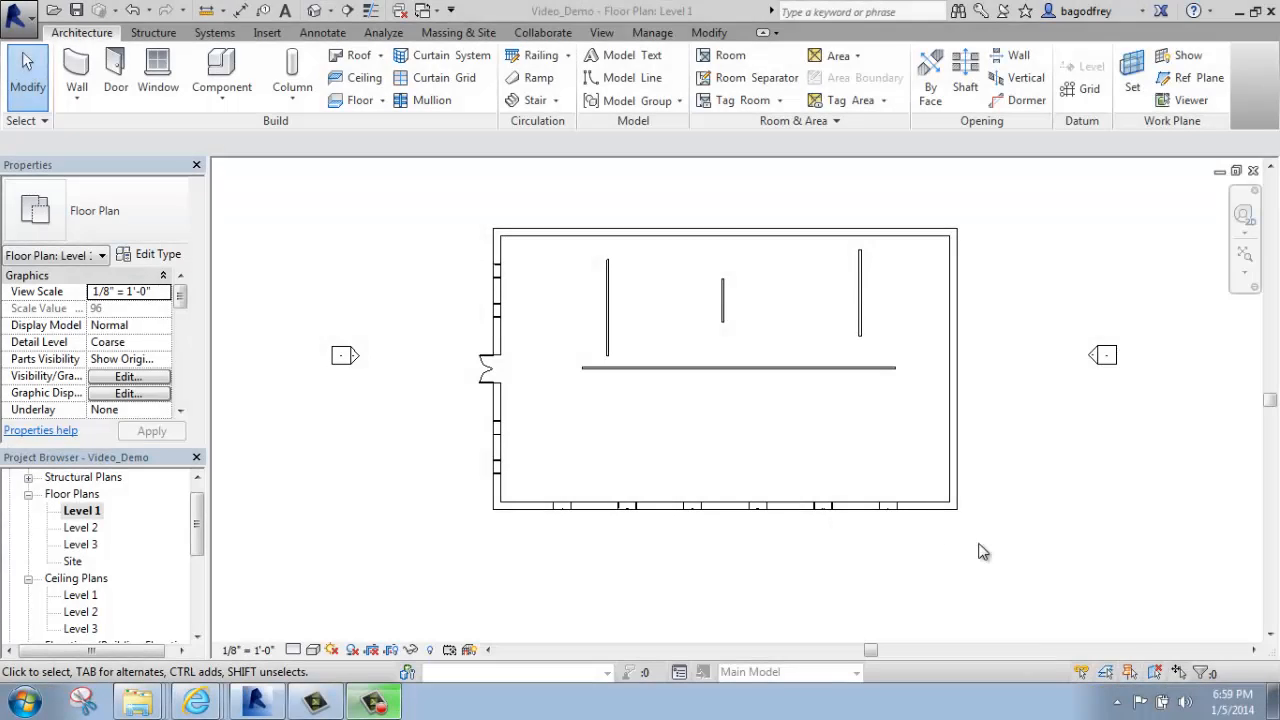
mouse_move(1056, 556)
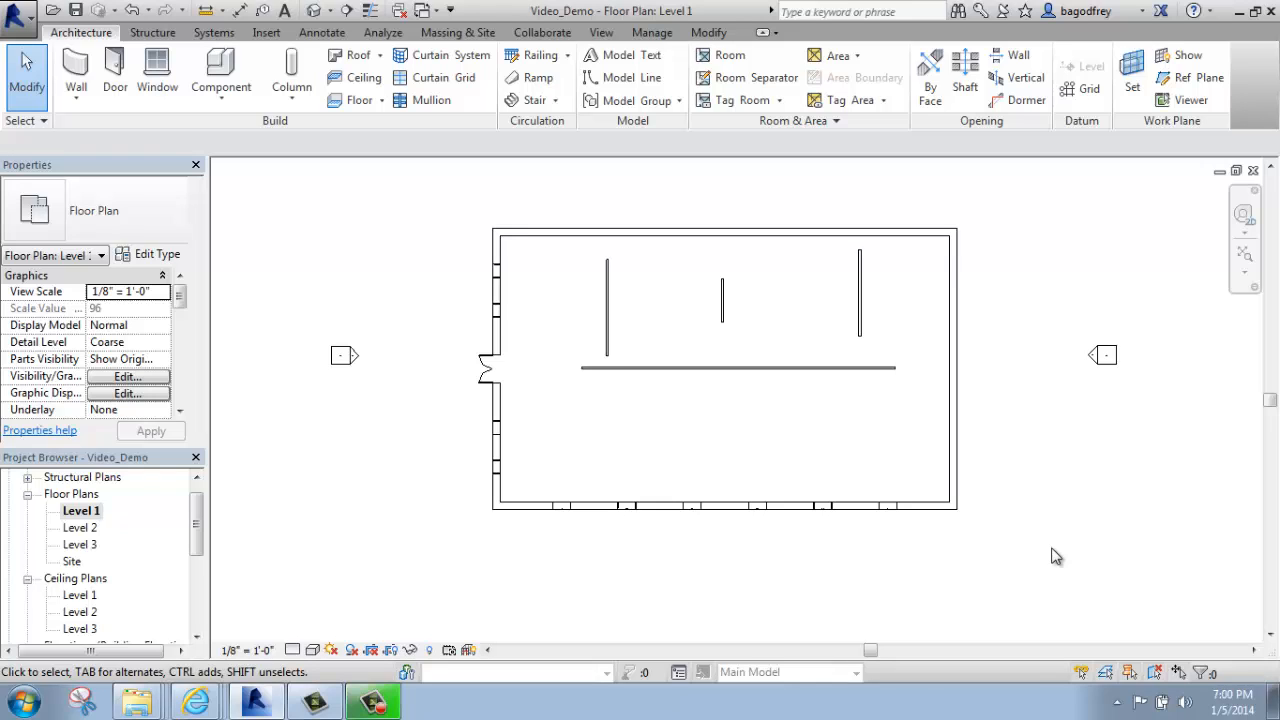
mouse_move(862, 320)
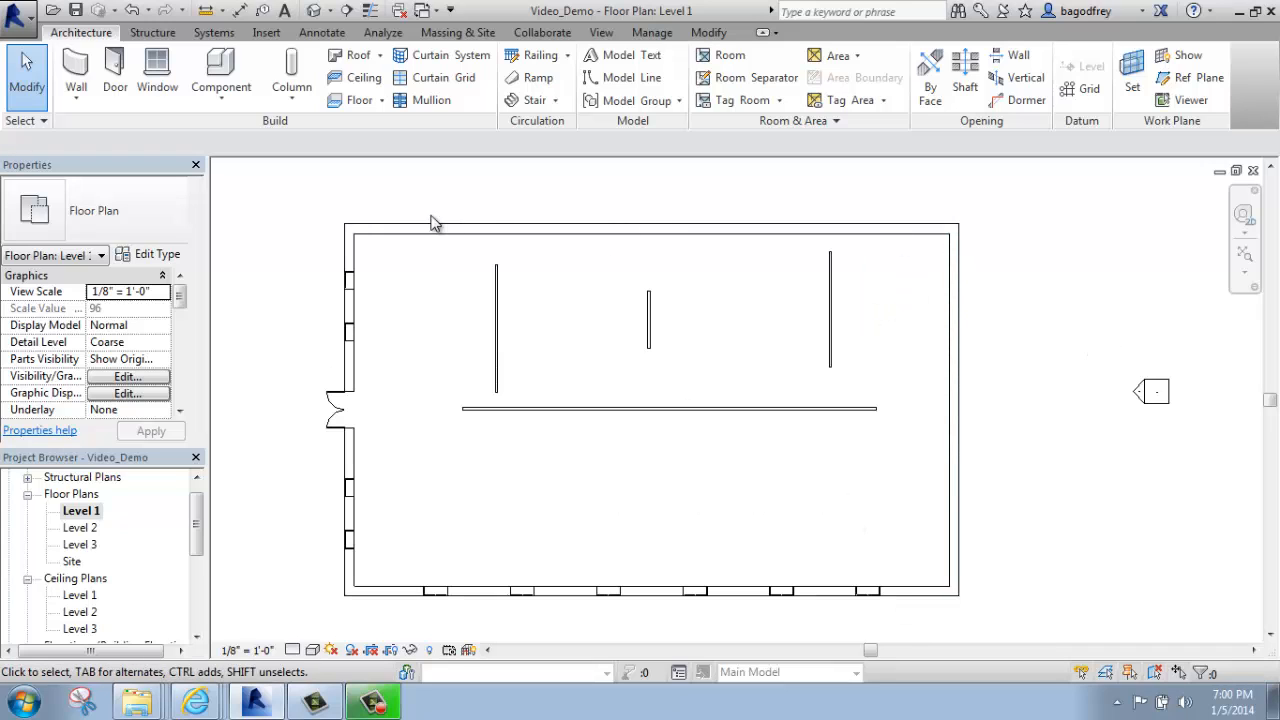
mouse_move(520, 282)
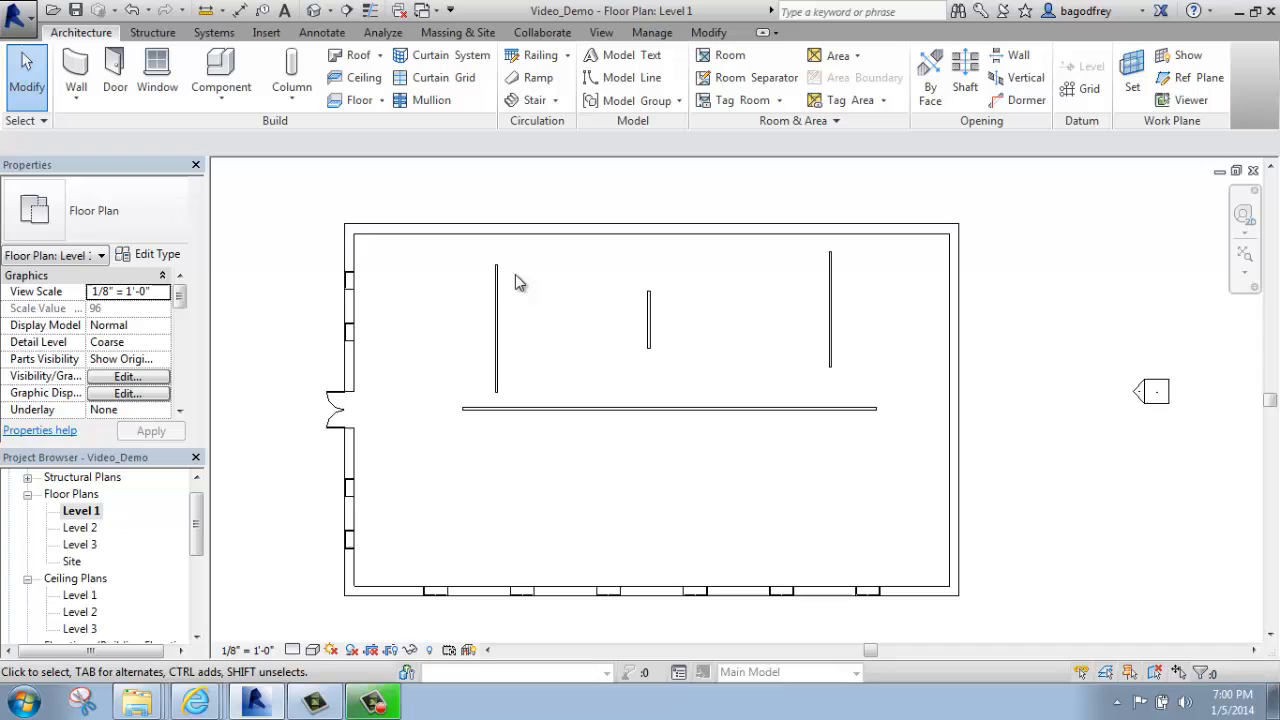
Switch to the Modify ribbon and zoom in on the Level 1 floor plan
click(648, 320)
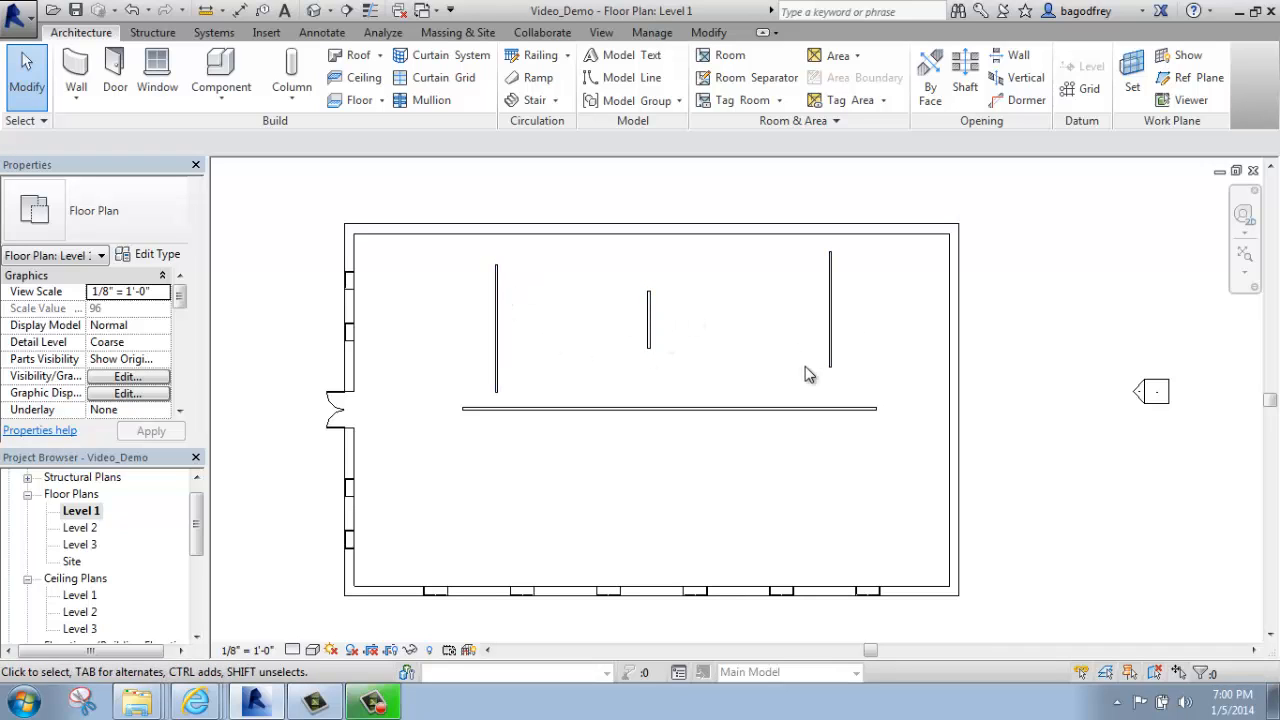
mouse_move(810, 372)
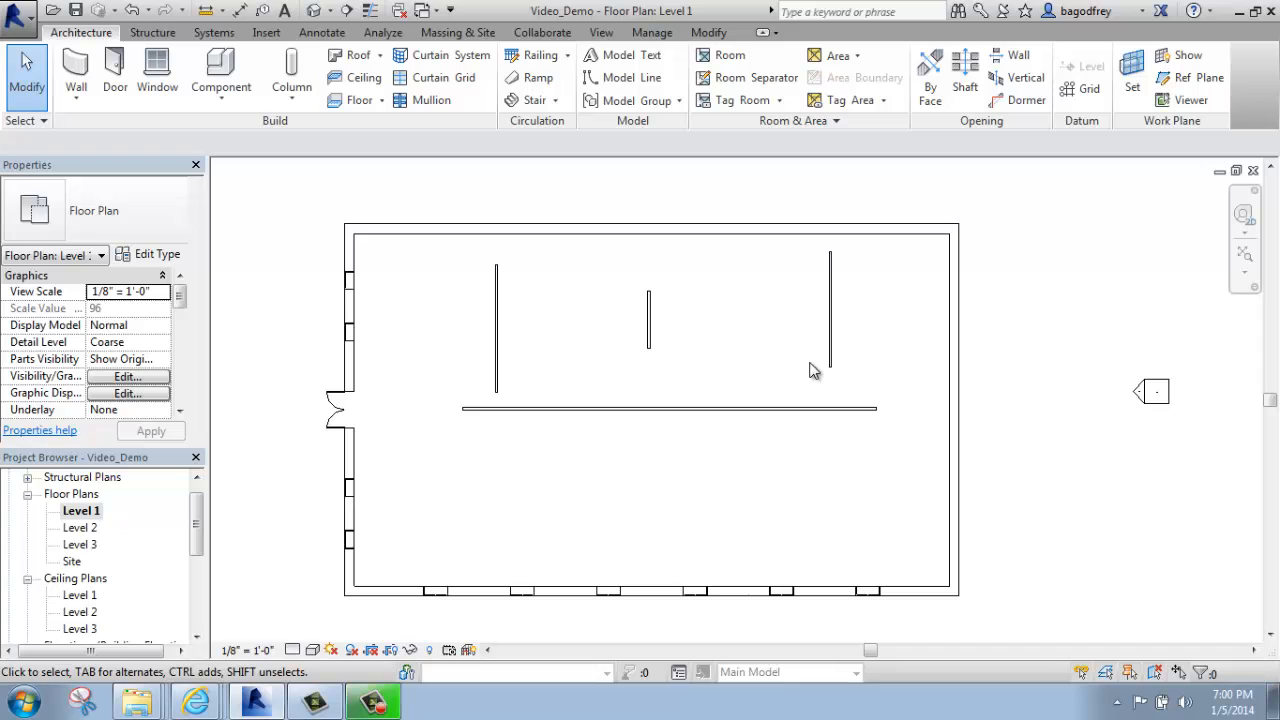
mouse_move(724, 92)
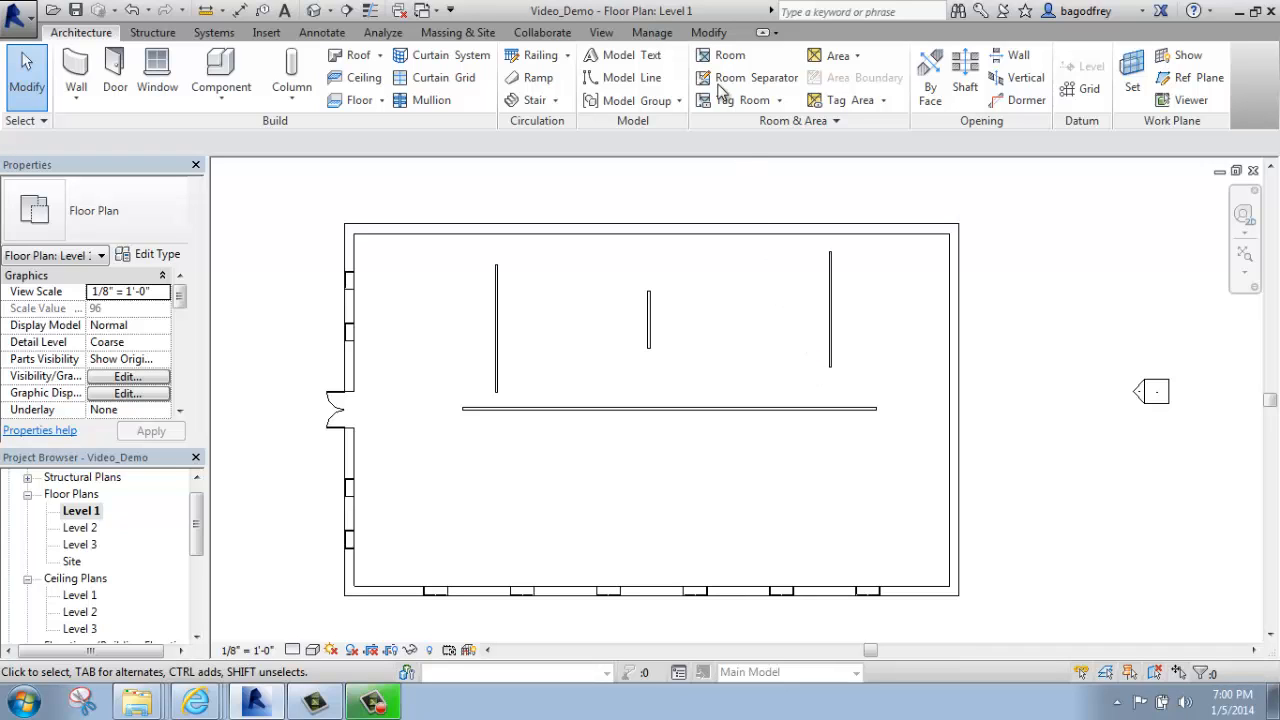
click(708, 32)
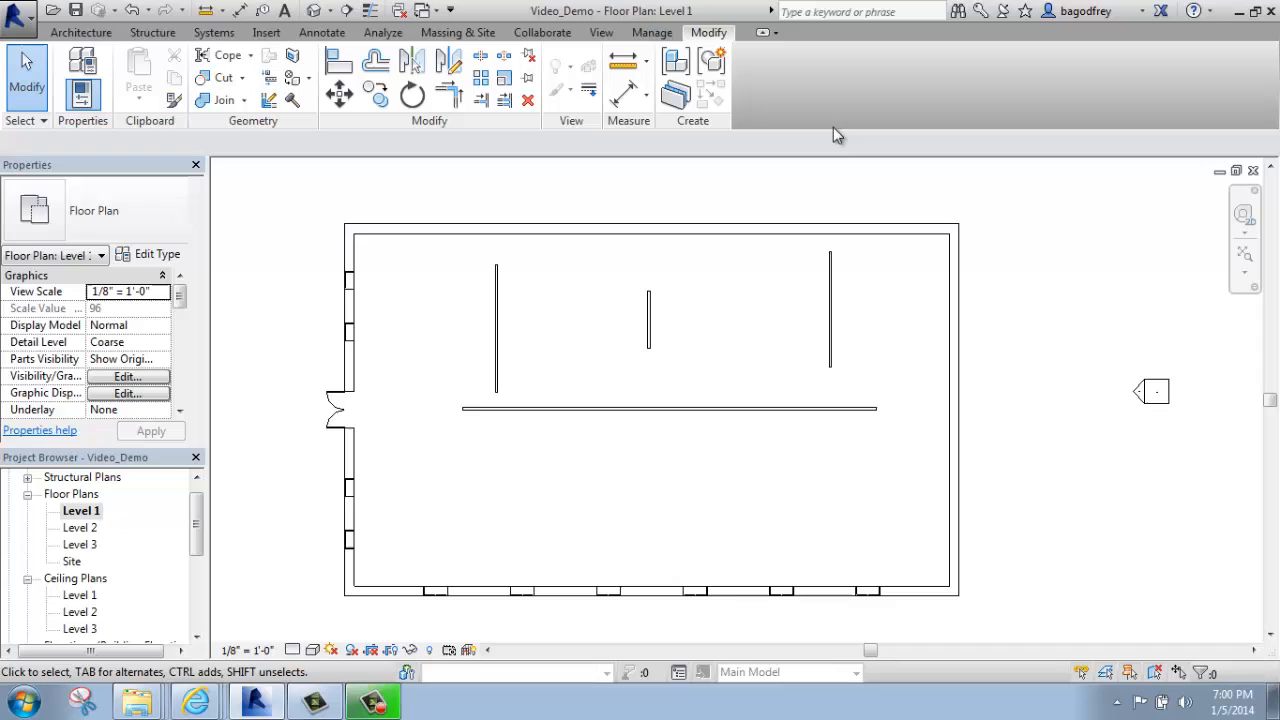
mouse_move(388, 148)
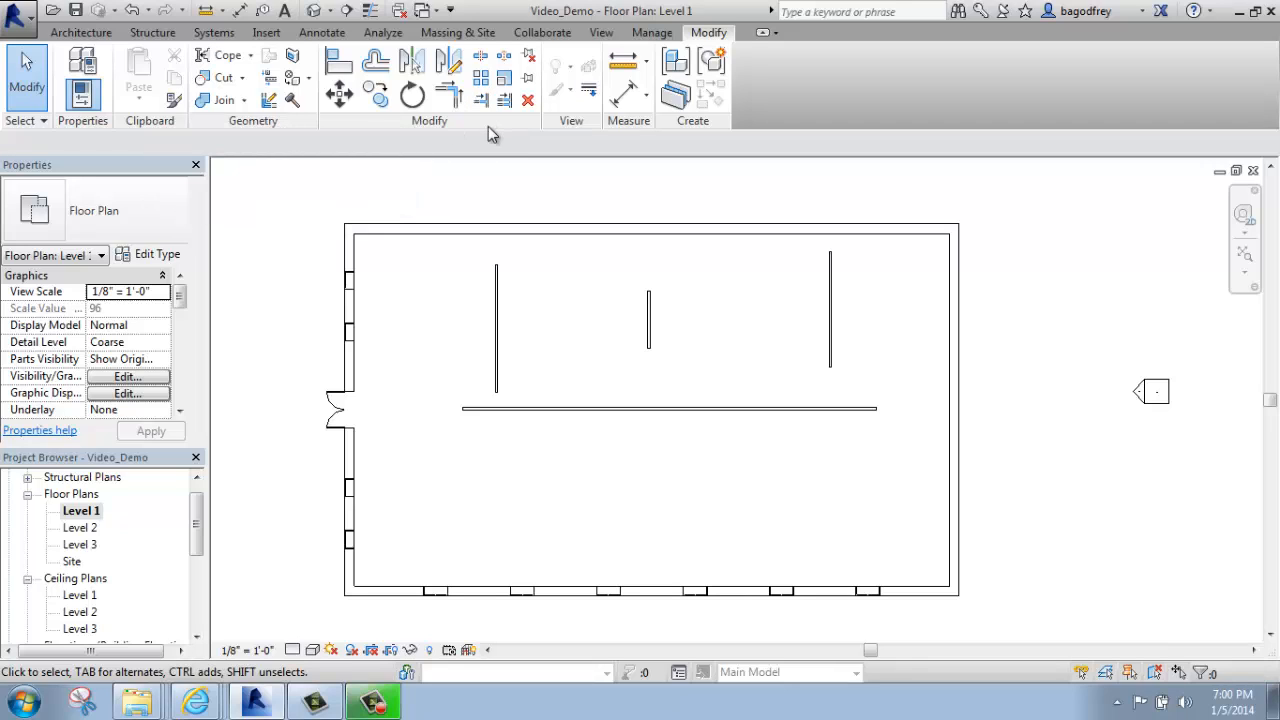
mouse_move(616, 304)
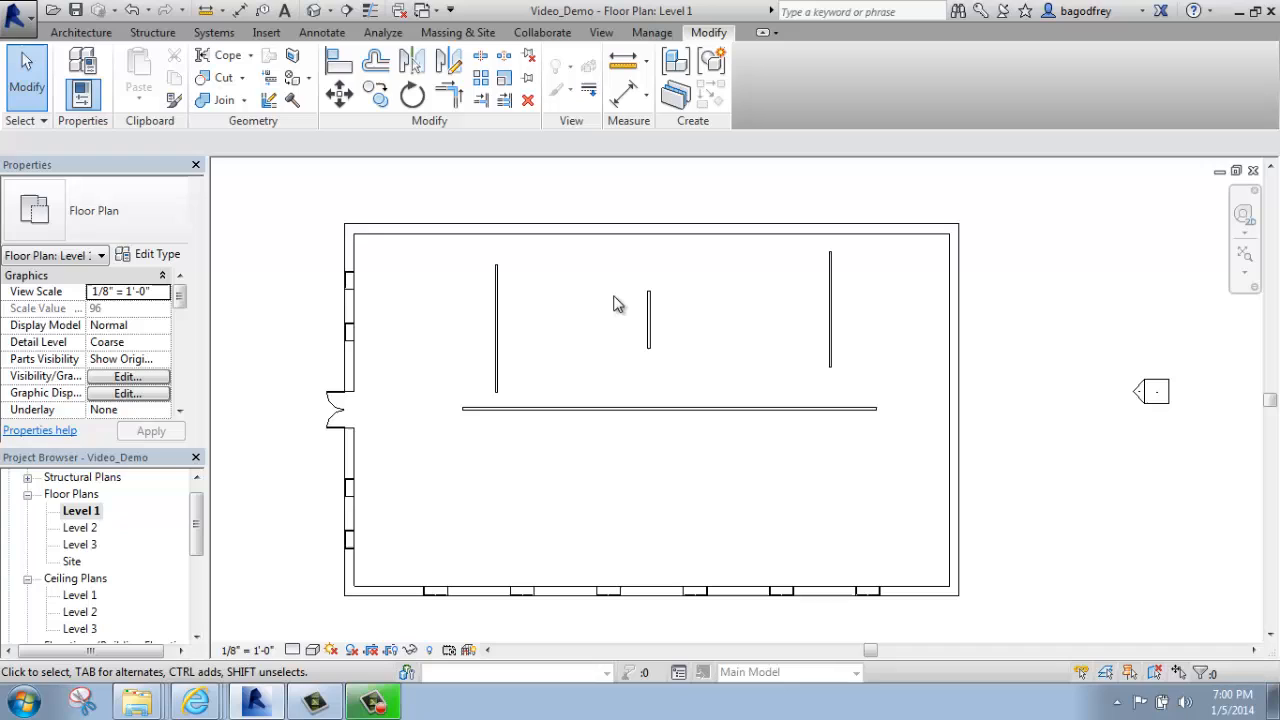
mouse_move(1032, 278)
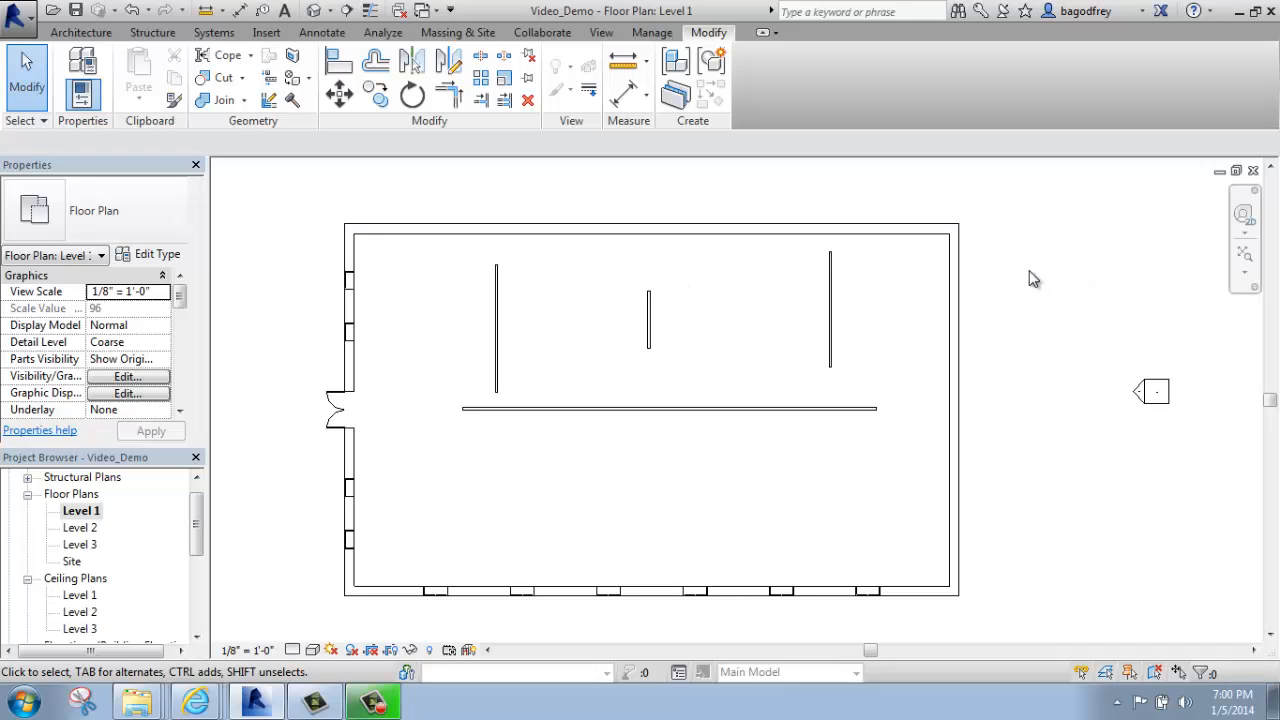
click(952, 400)
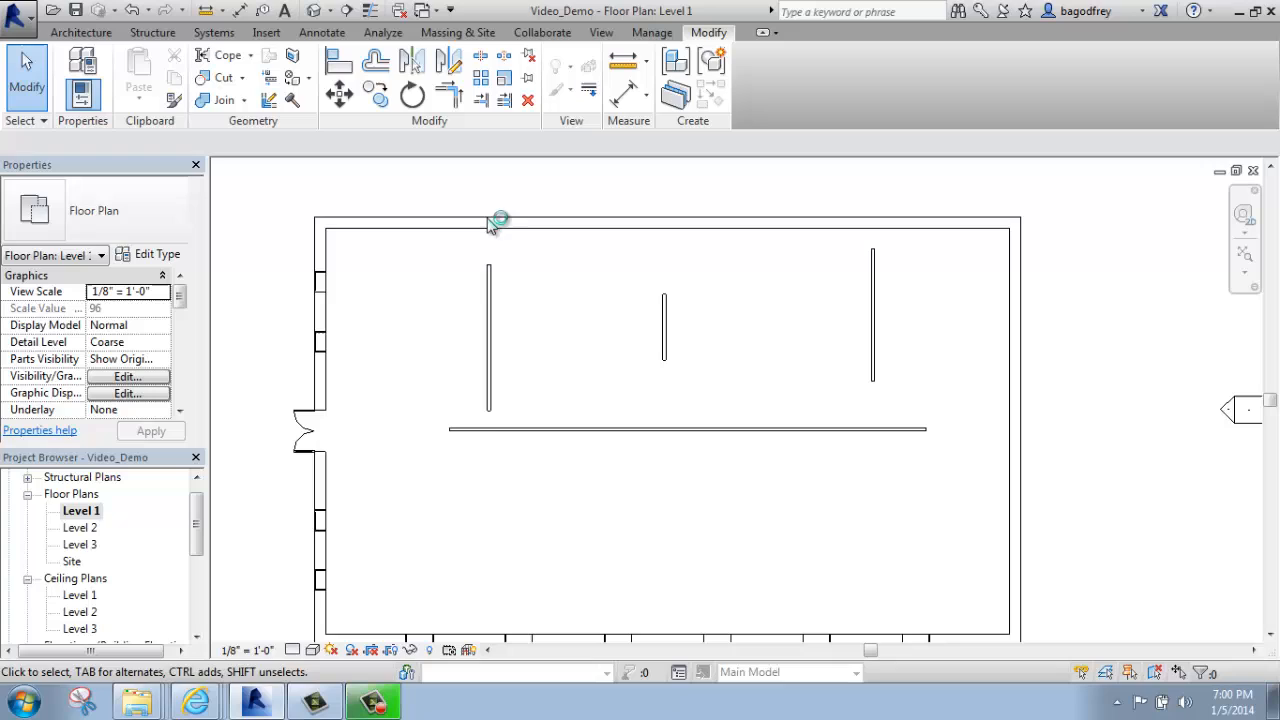
mouse_move(676, 310)
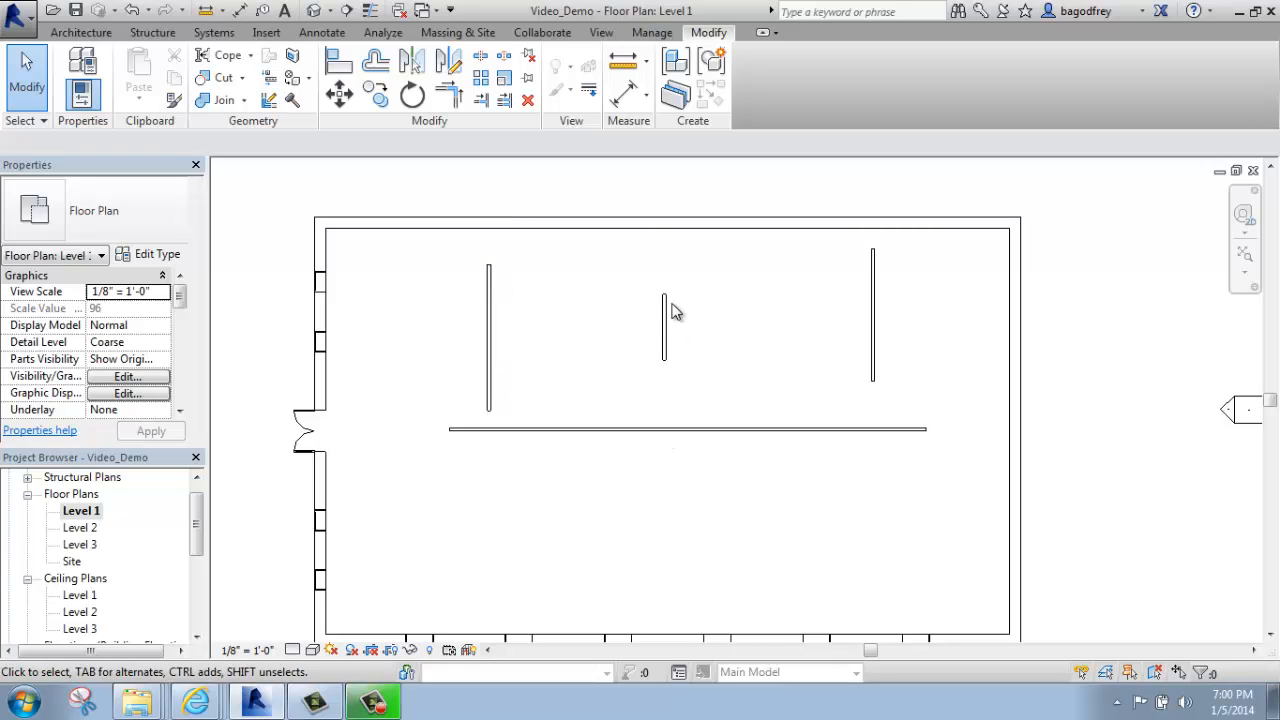
mouse_move(518, 294)
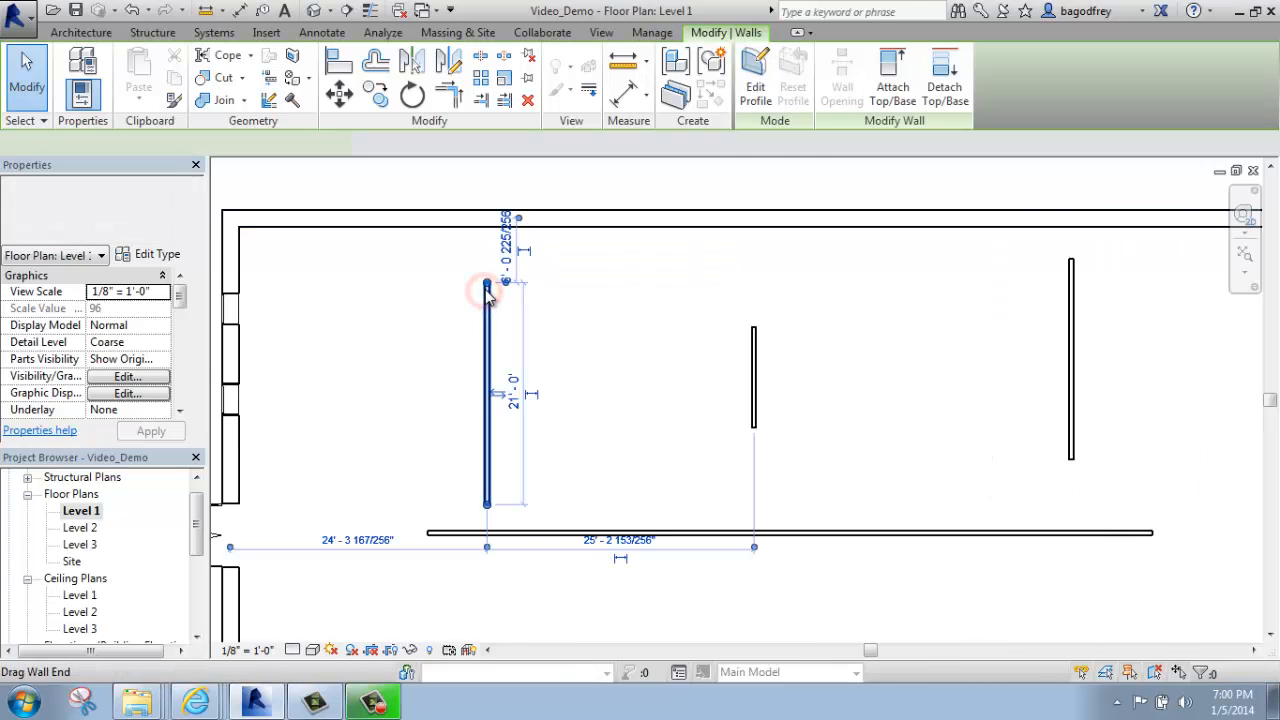
click(488, 284)
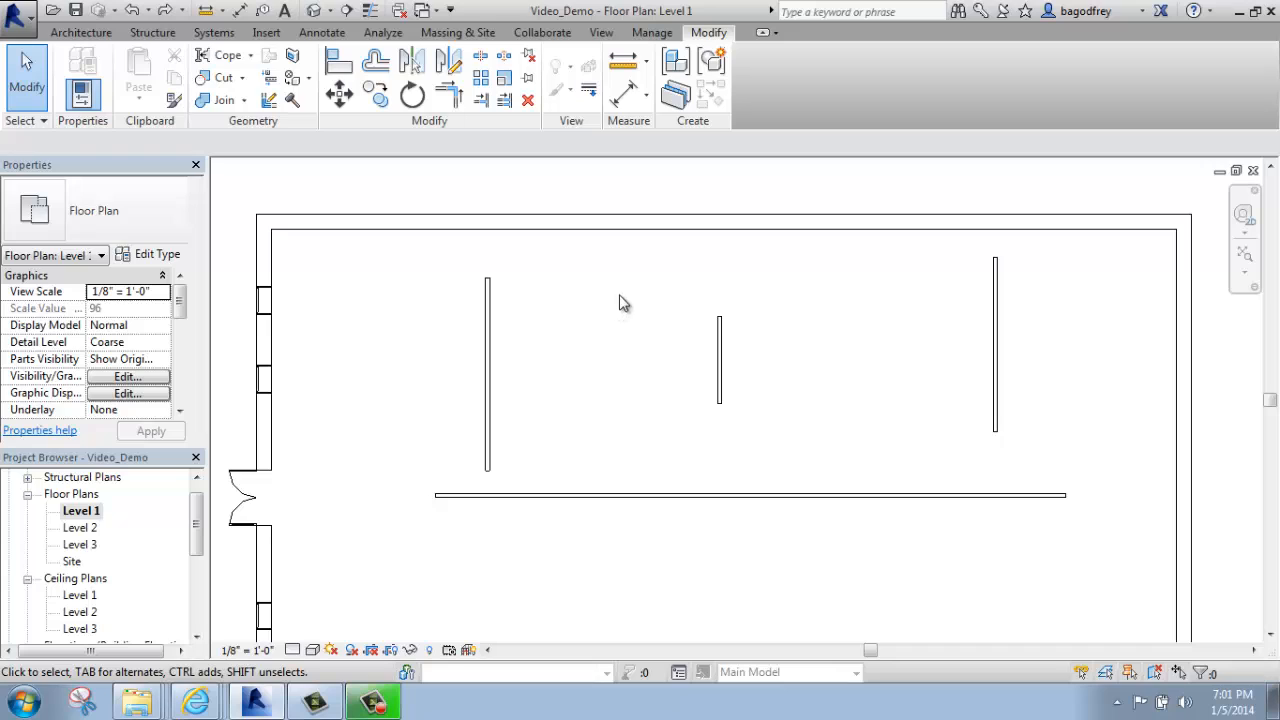
mouse_move(484, 124)
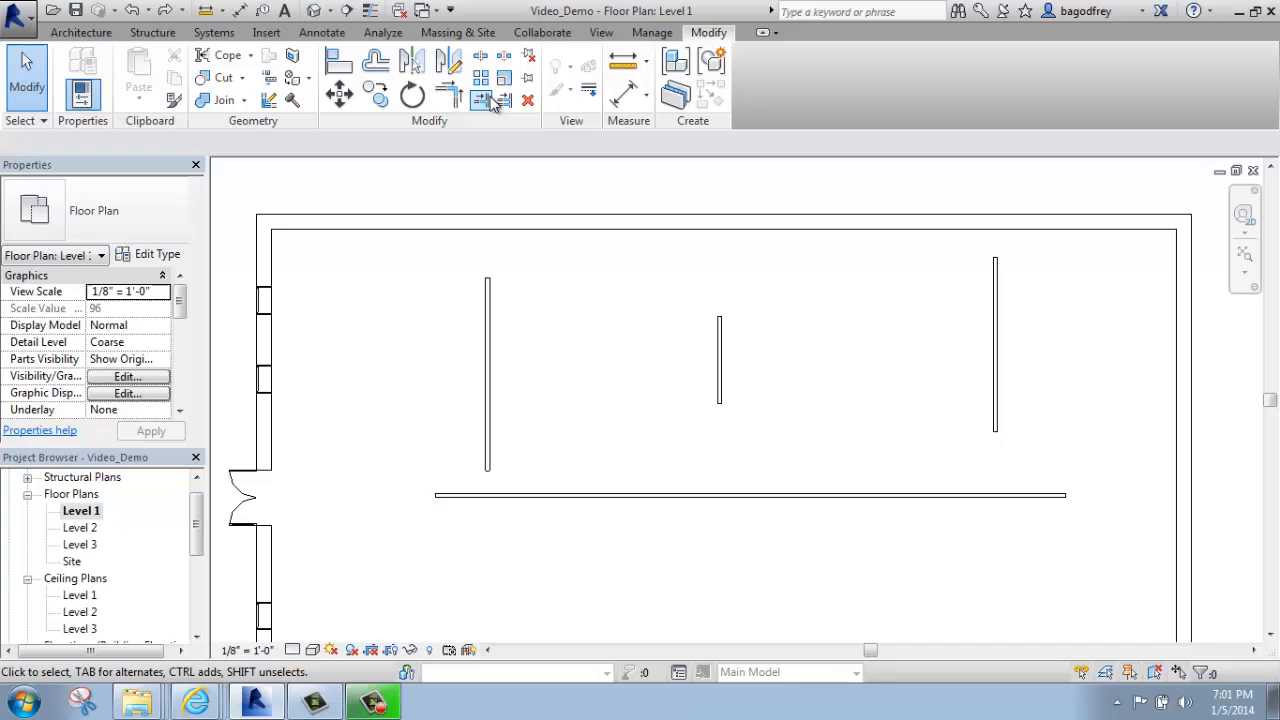
mouse_move(480, 100)
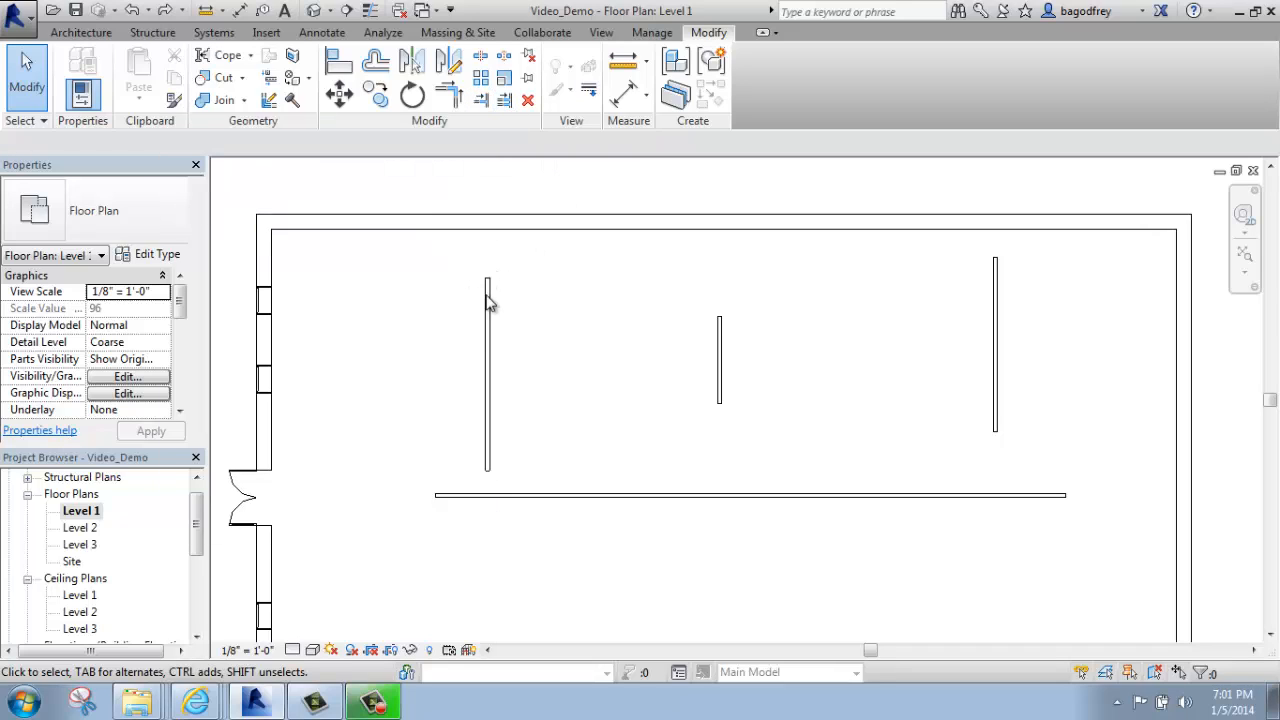
mouse_move(1024, 354)
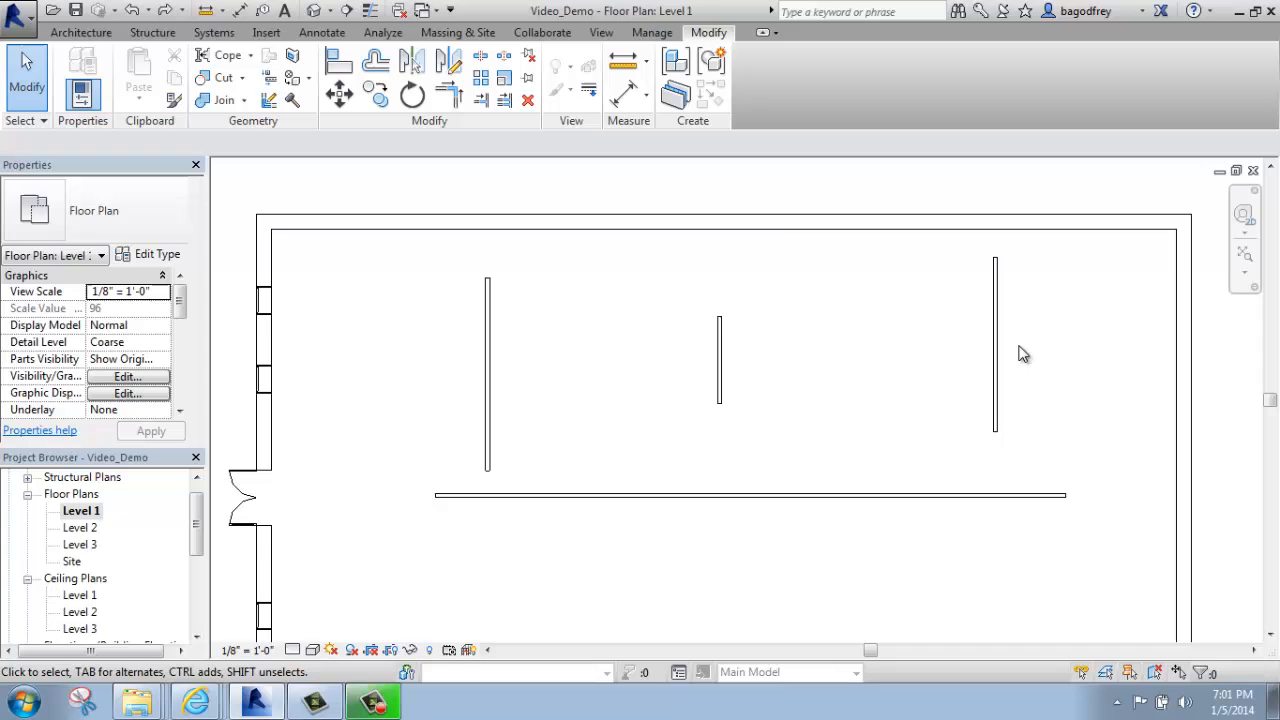
Start the Trim/Extend Multiple Elements command from the Modify ribbon
click(764, 222)
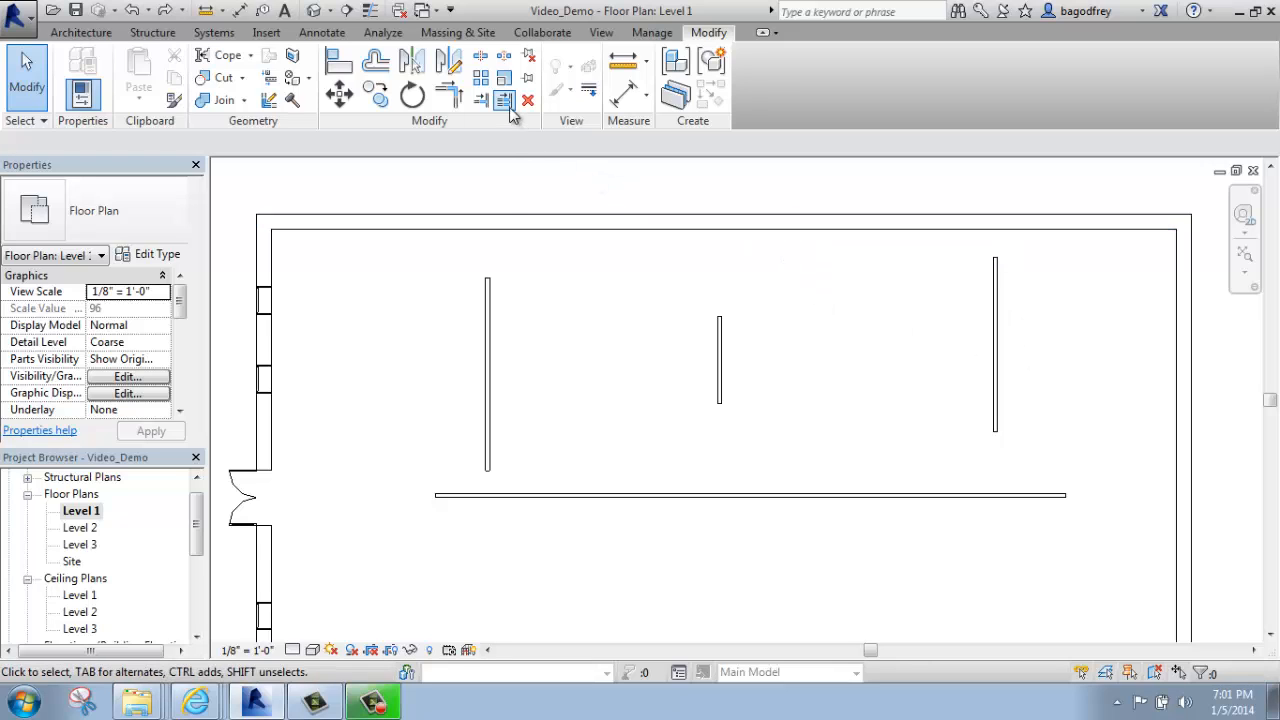
mouse_move(504, 100)
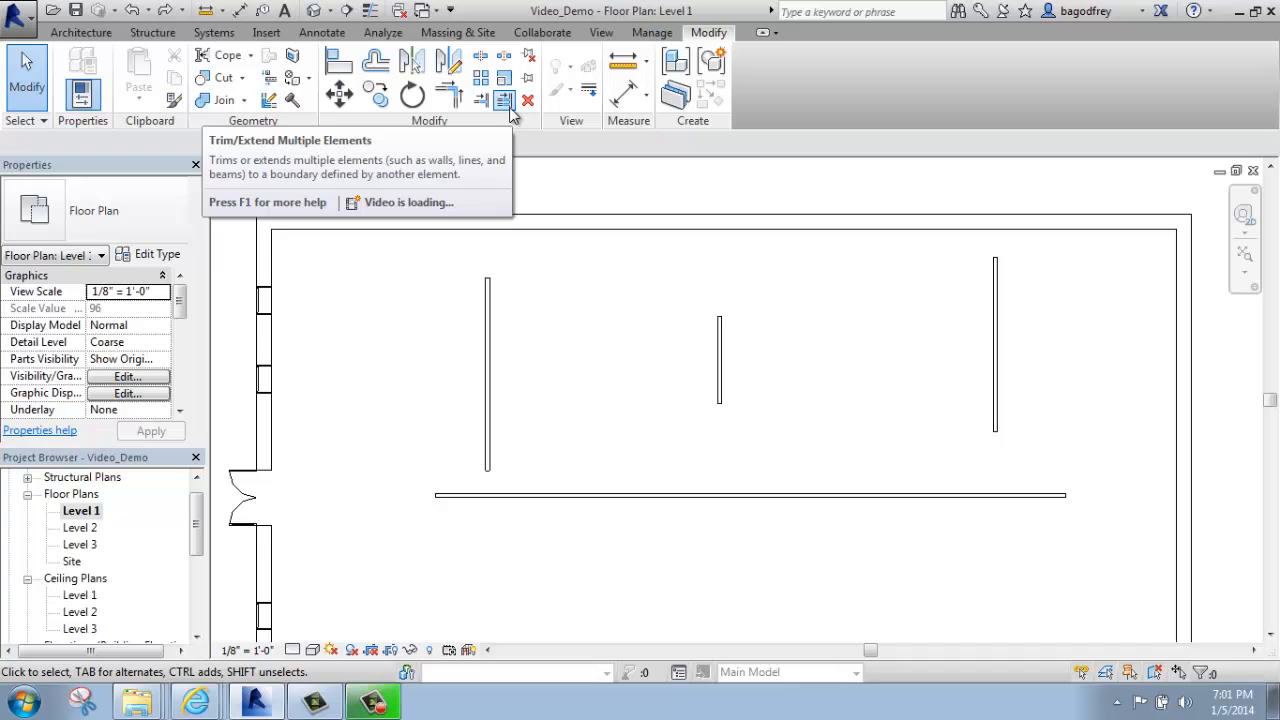
click(504, 100)
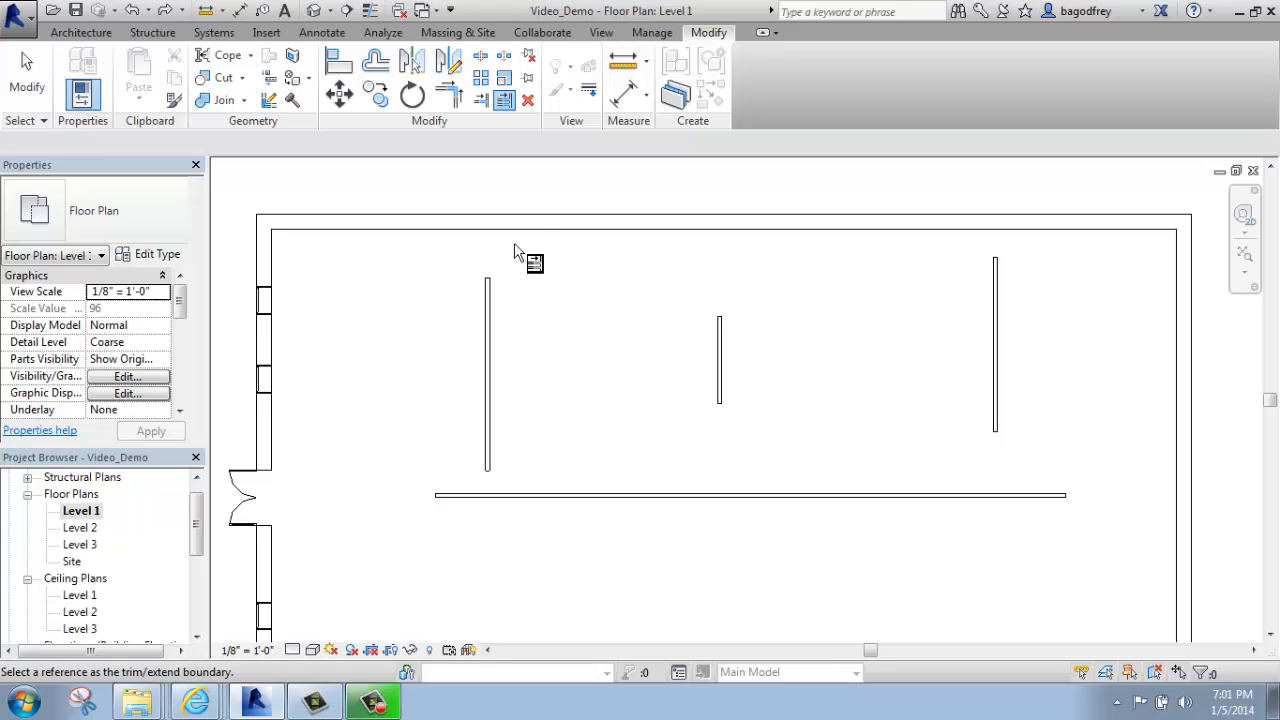
Pick the top exterior wall as the trim/extend boundary
click(512, 228)
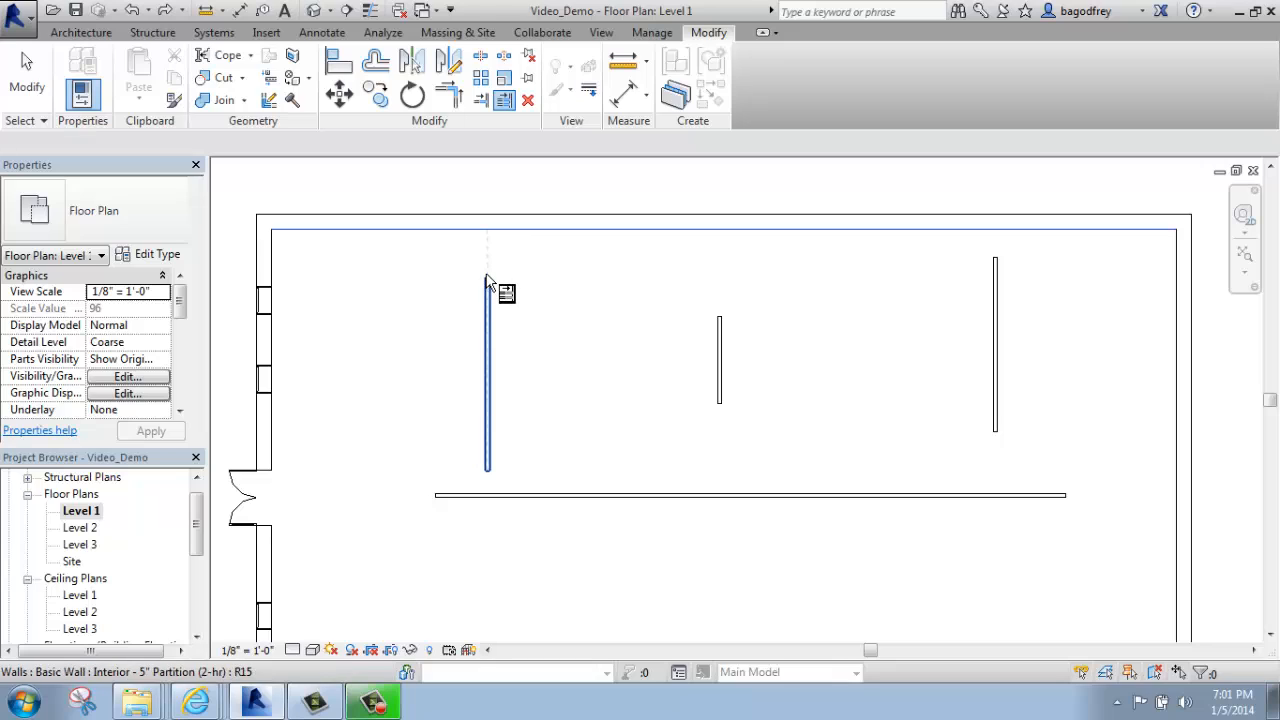
mouse_move(488, 290)
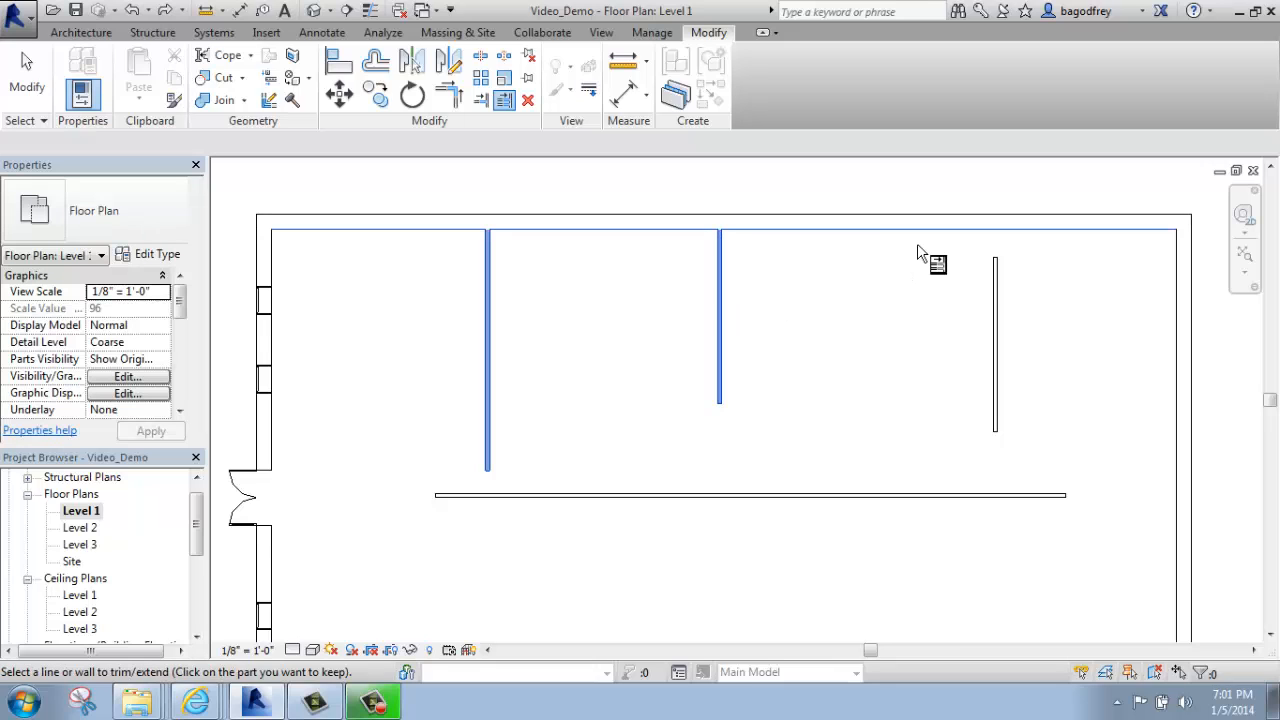
mouse_move(996, 280)
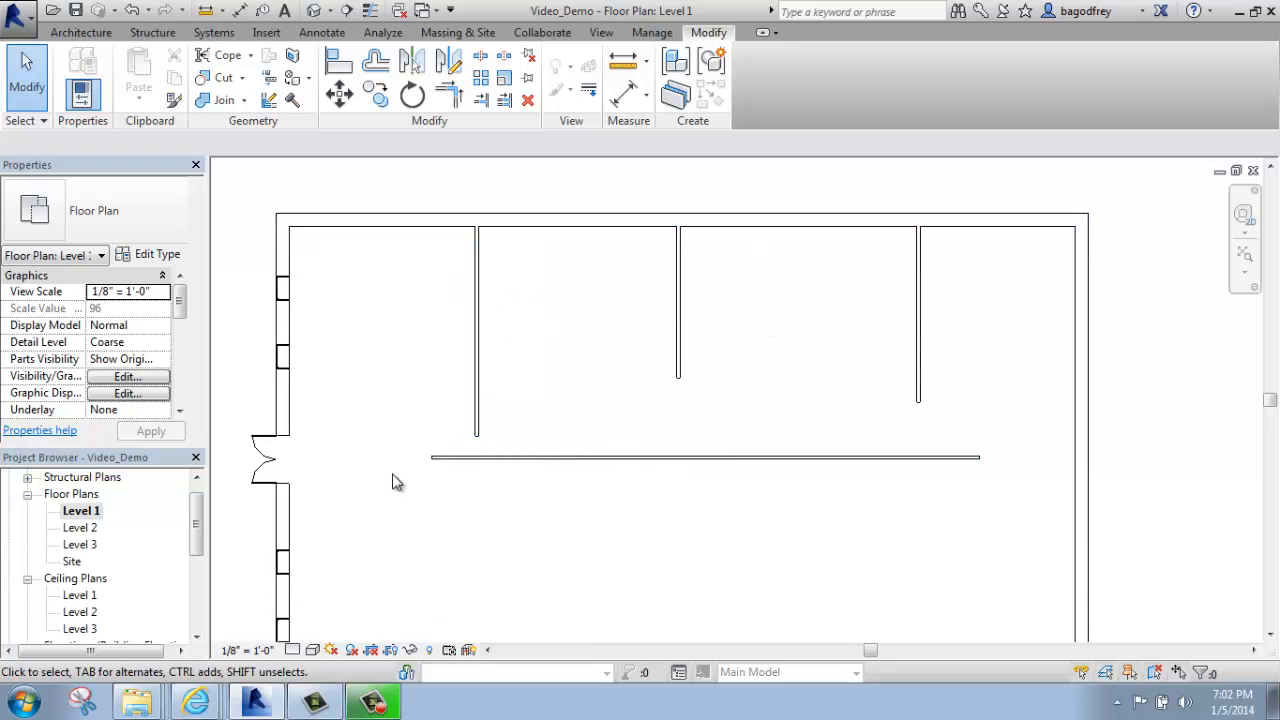
mouse_move(740, 474)
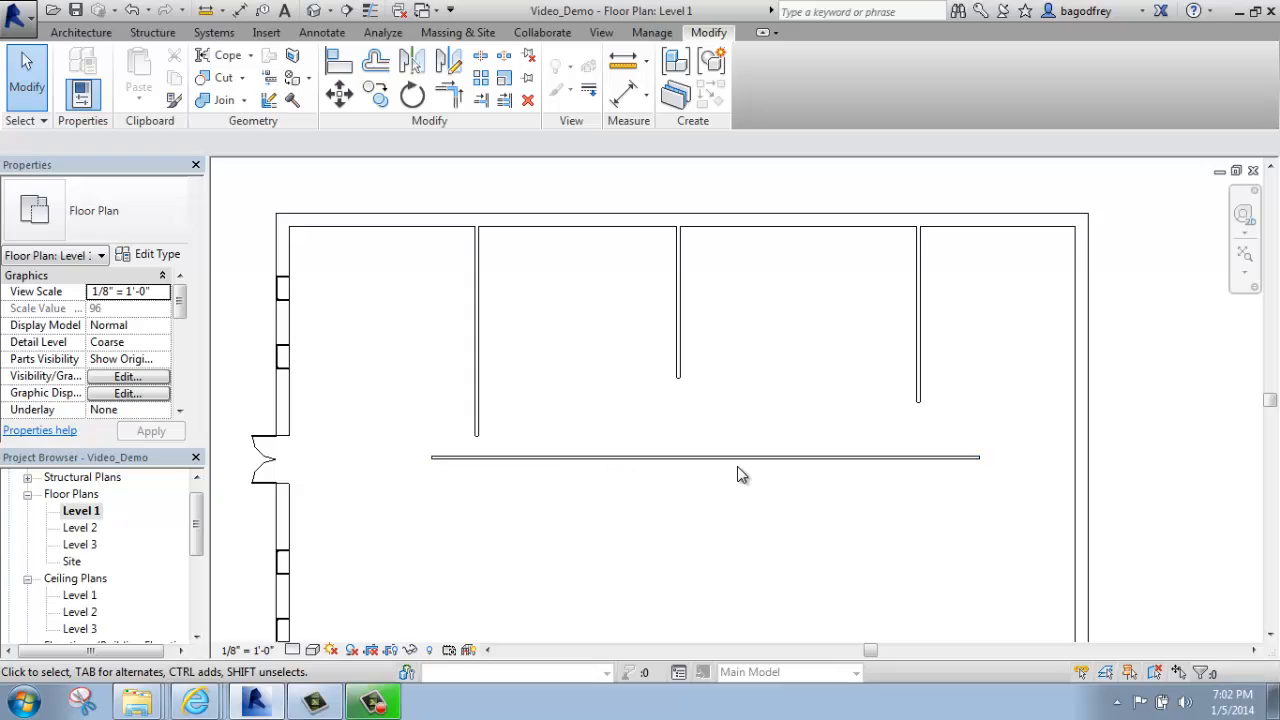
Select the horizontal interior wall and drag it up to the partition ends
click(704, 456)
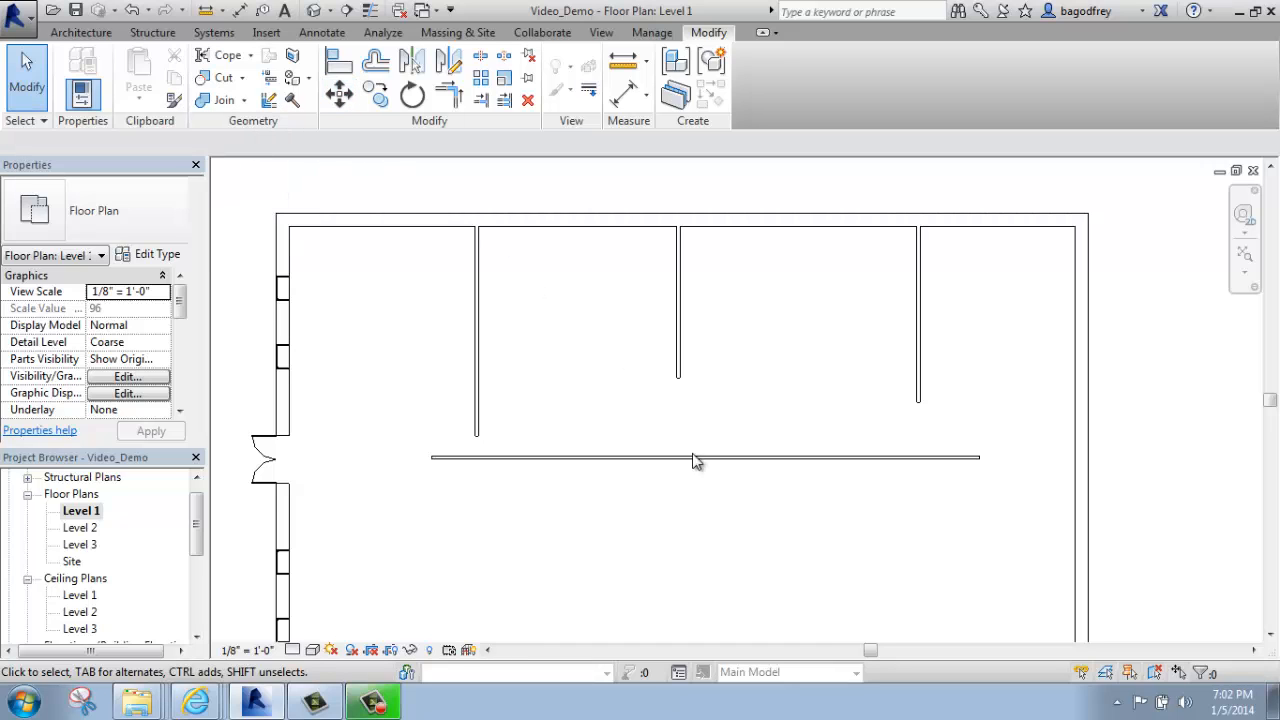
click(700, 456)
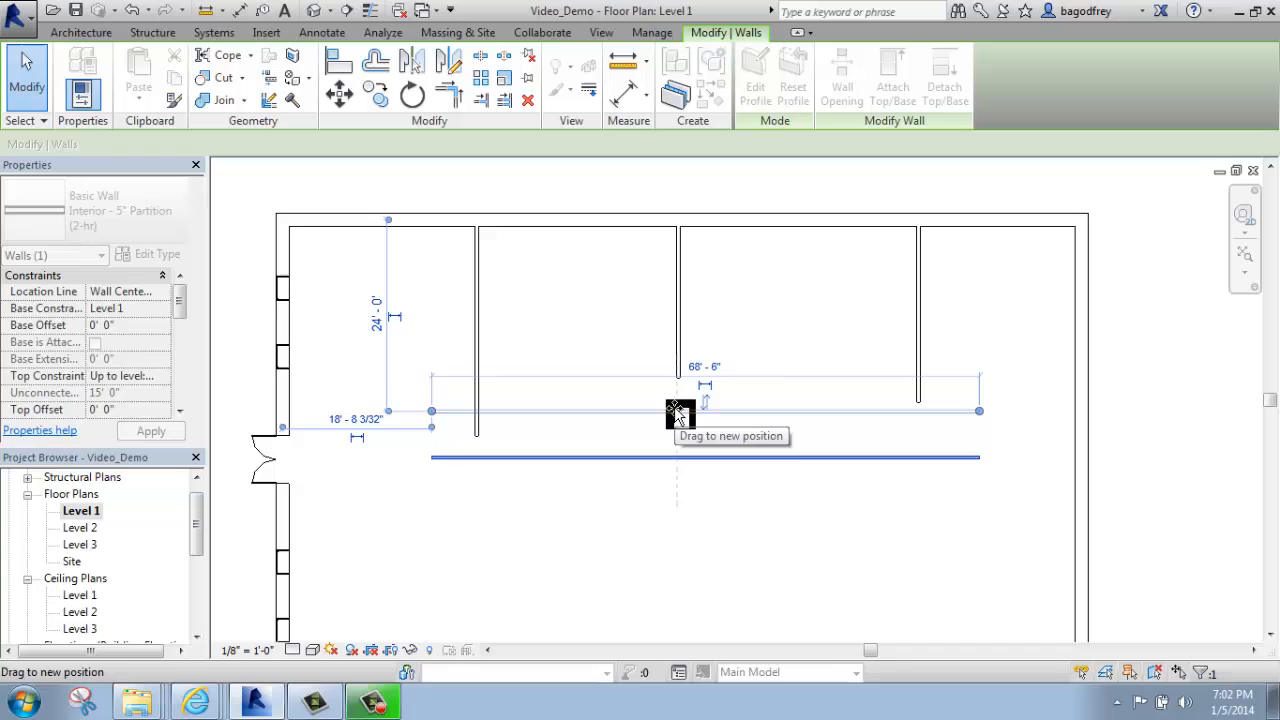
drag(680, 412, 704, 510)
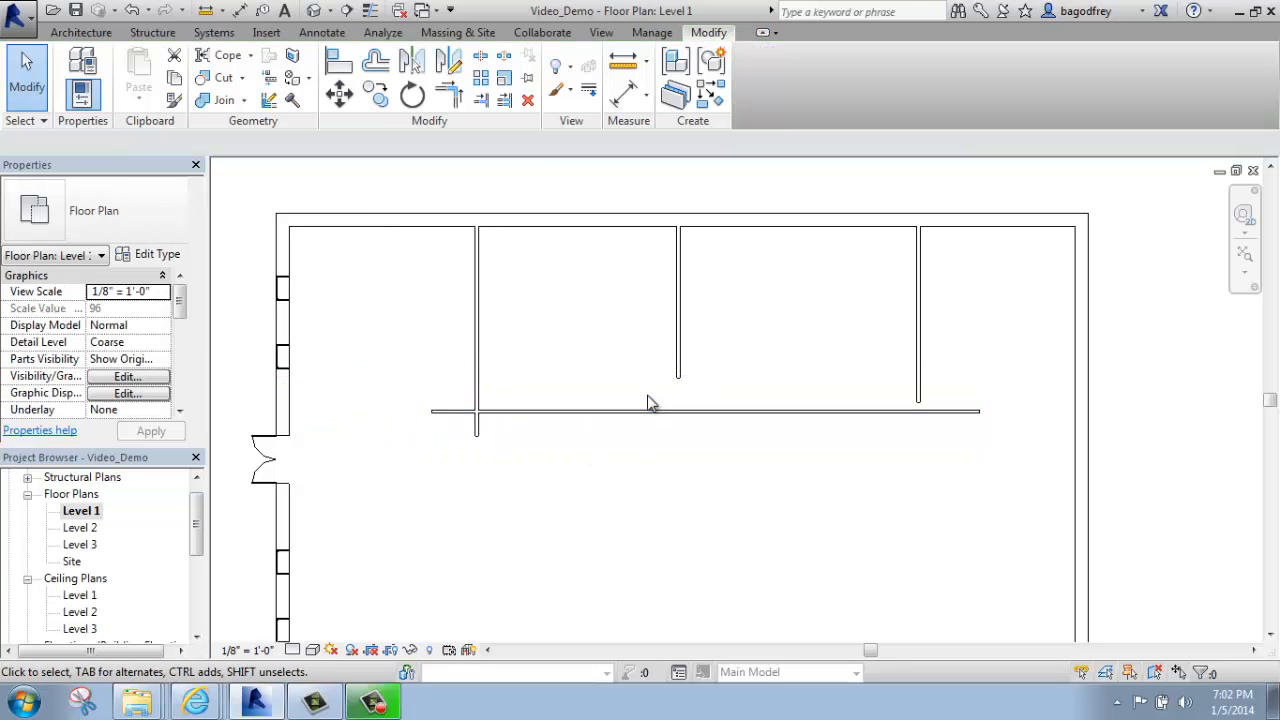
mouse_move(728, 388)
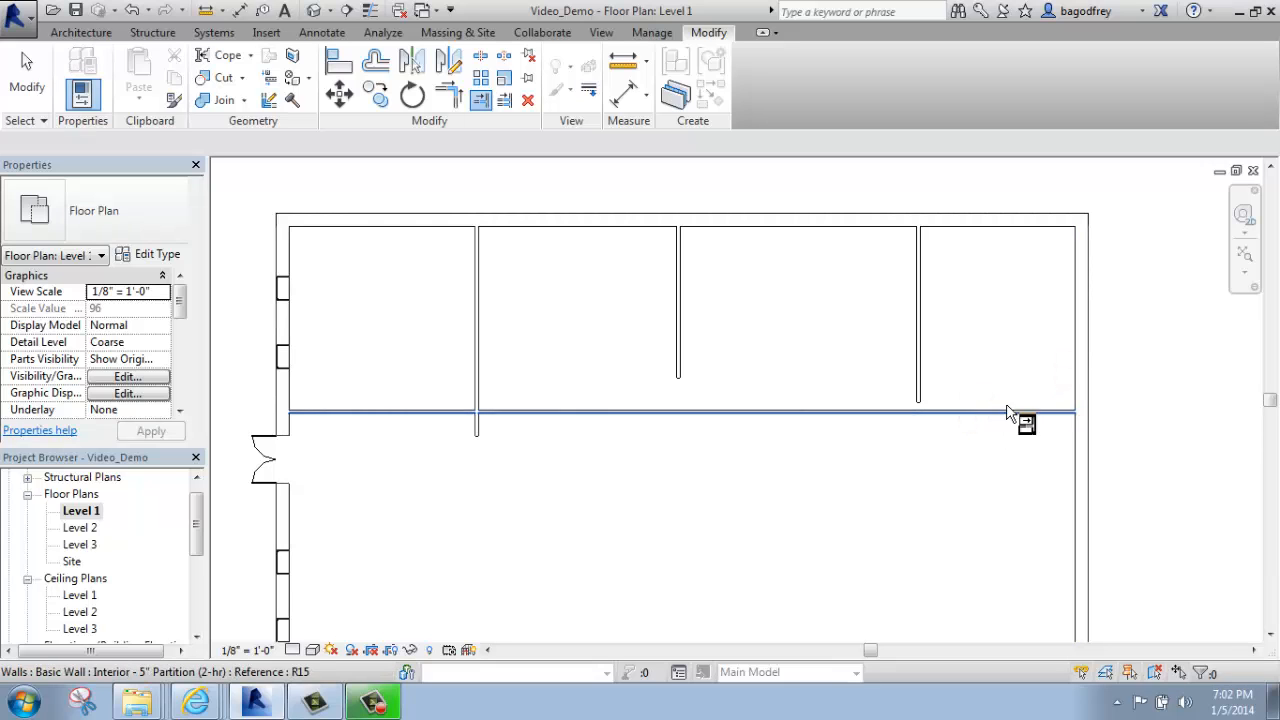
mouse_move(1016, 418)
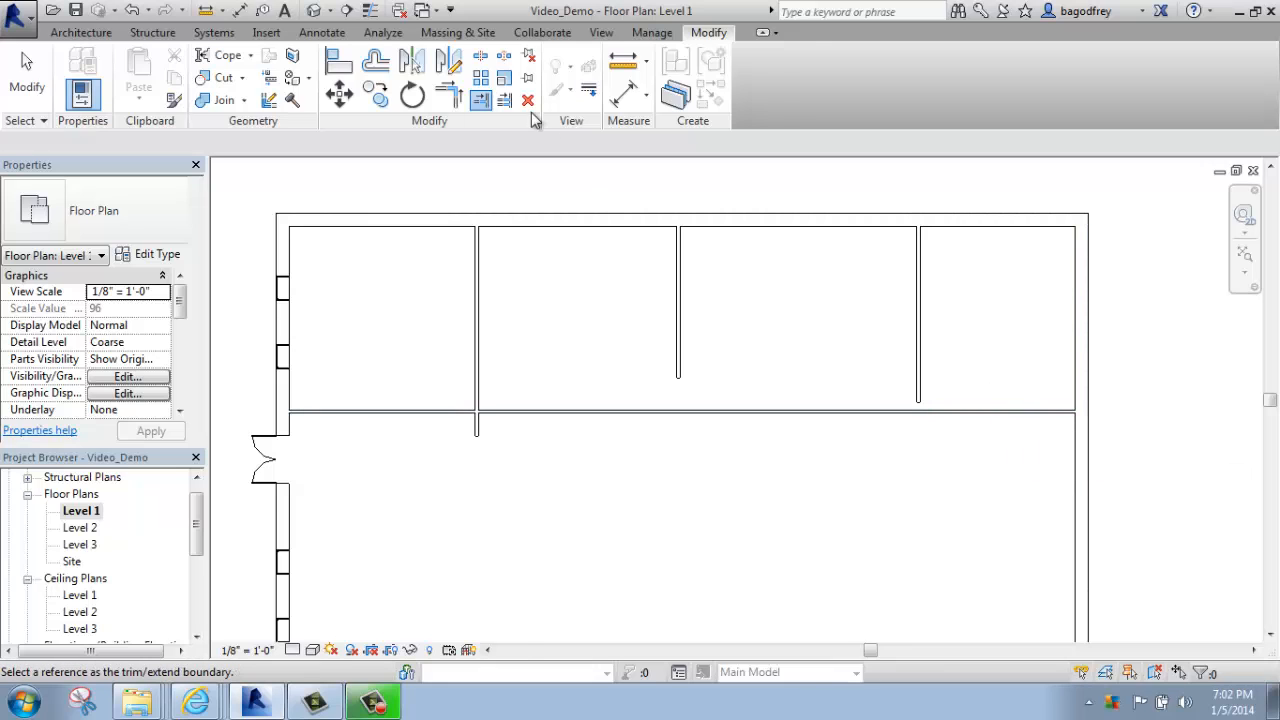
mouse_move(504, 100)
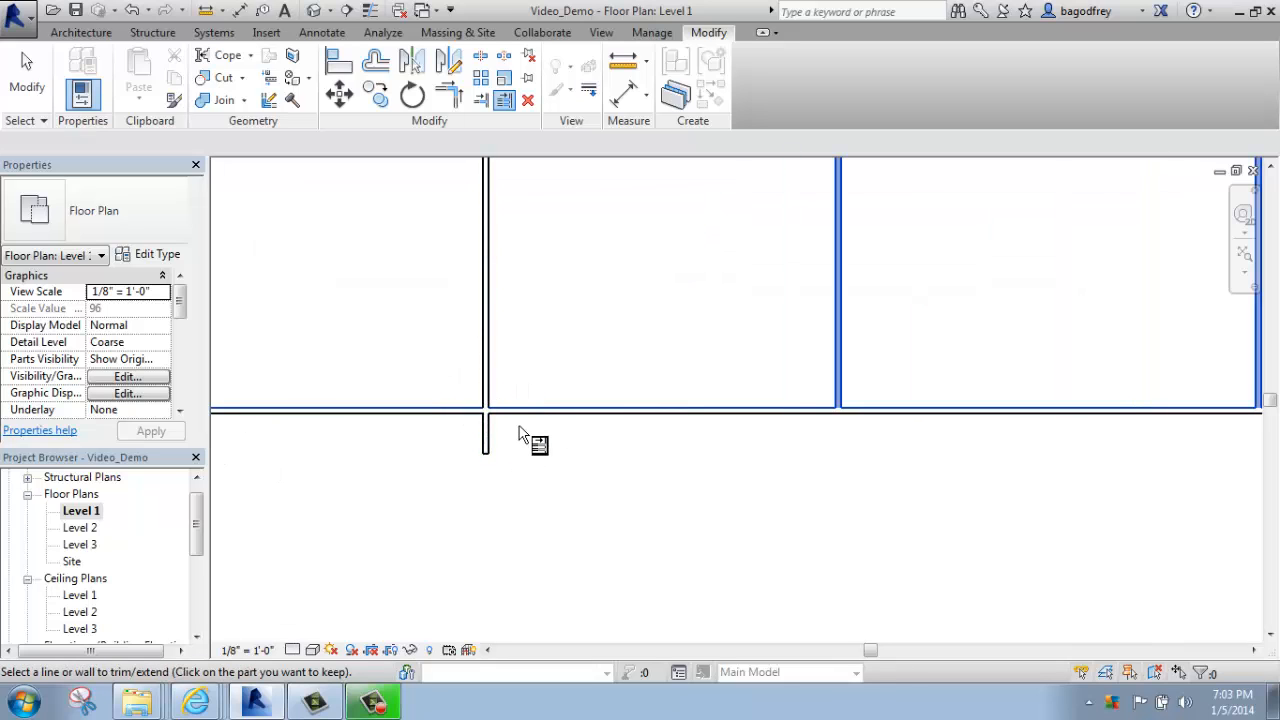
Trim the partition stubs back so they end at the horizontal wall
click(518, 432)
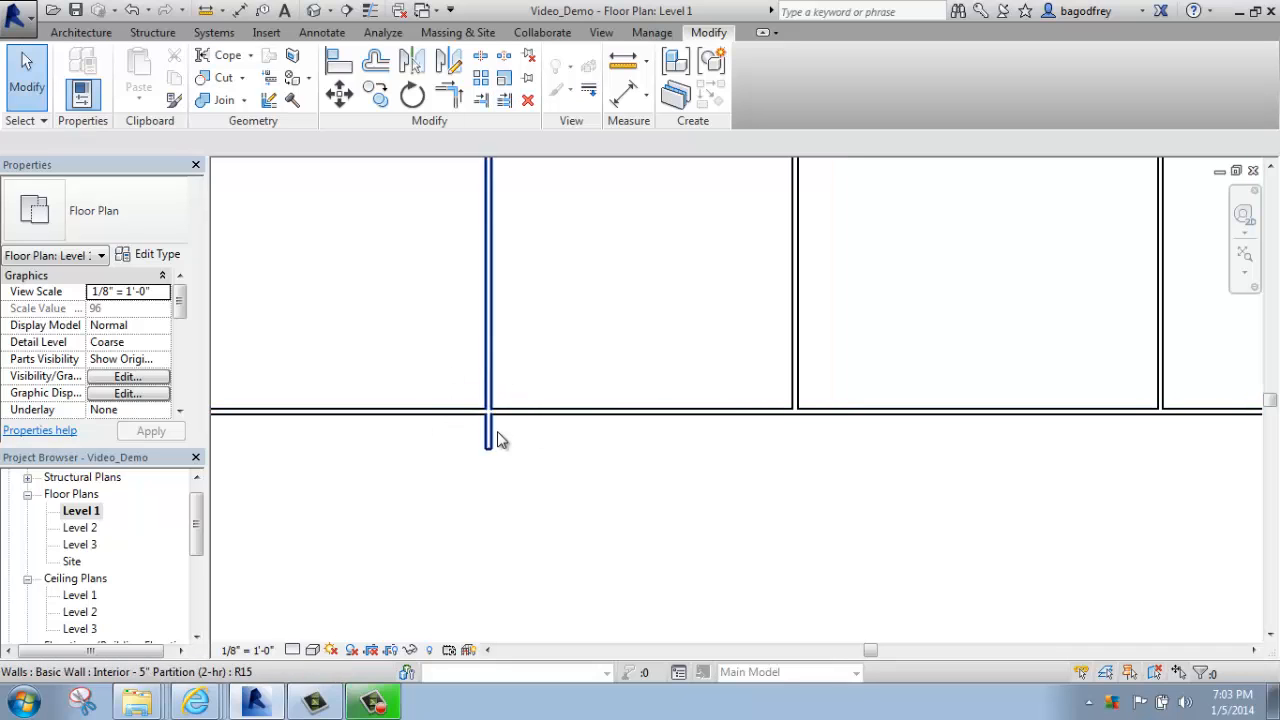
click(490, 444)
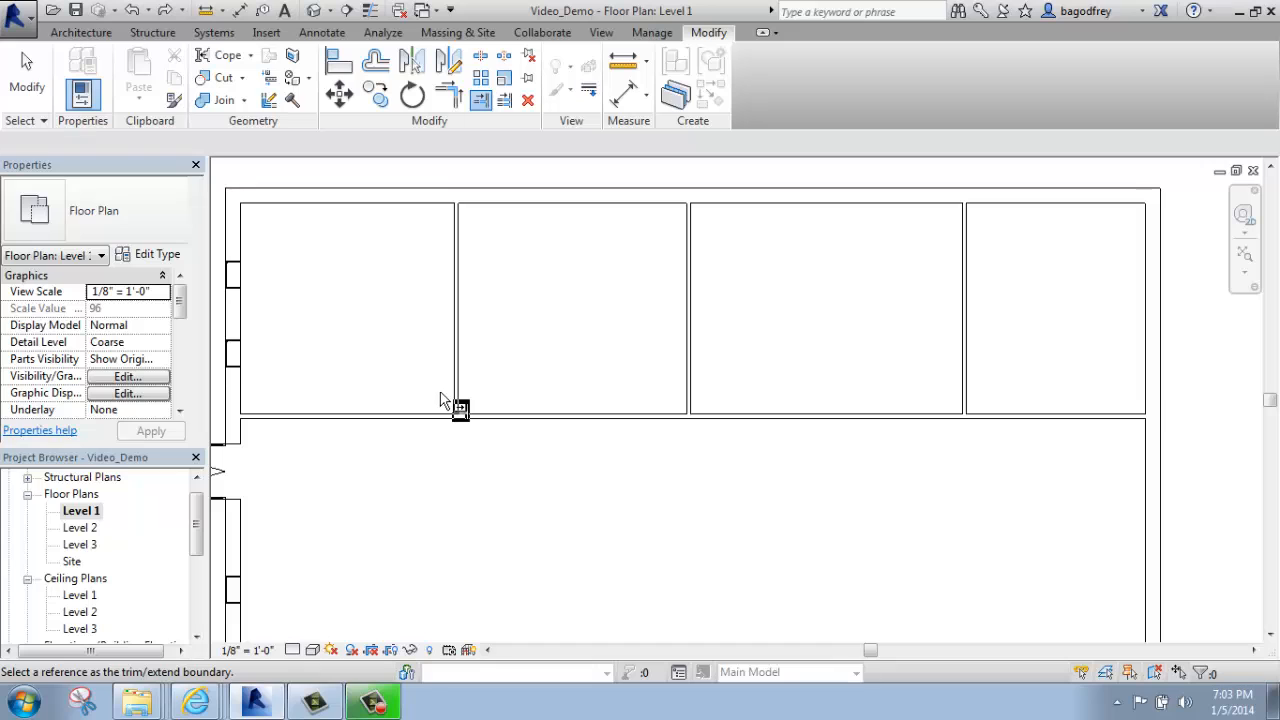
mouse_move(1120, 378)
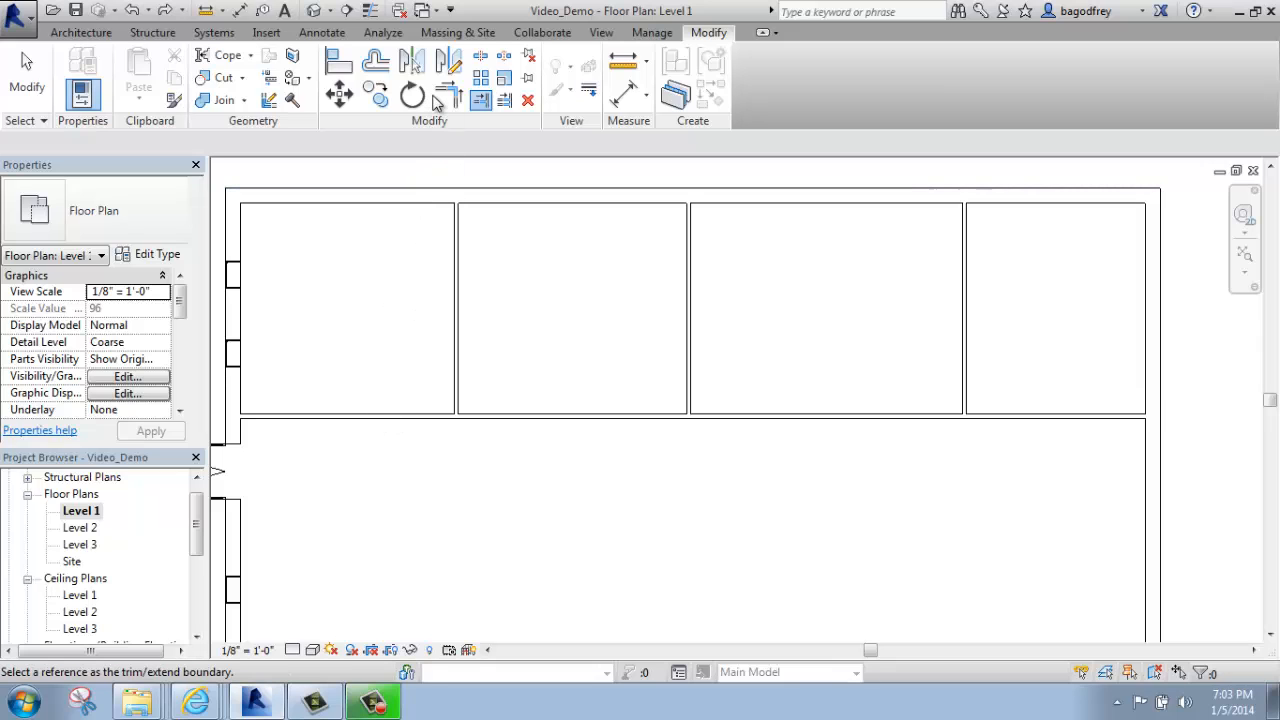
mouse_move(448, 100)
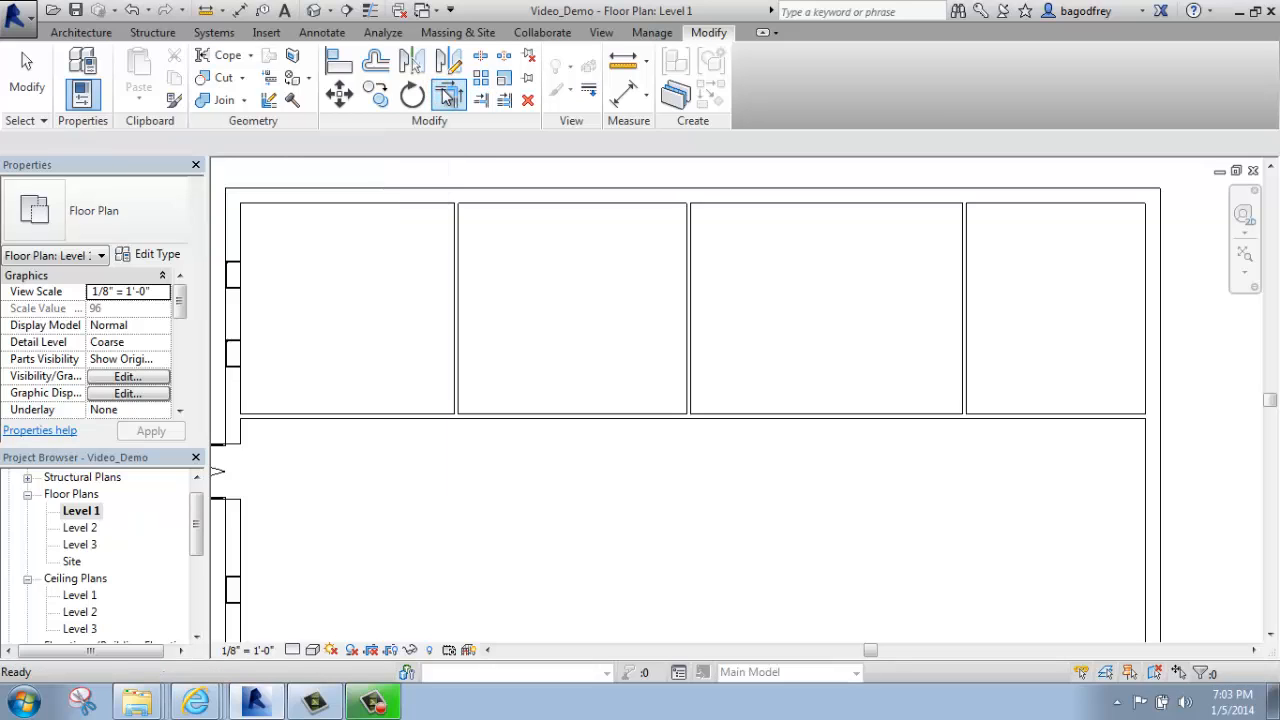
Use Trim/Extend to Corner to join the leftmost partition and horizontal wall into a corner
click(448, 92)
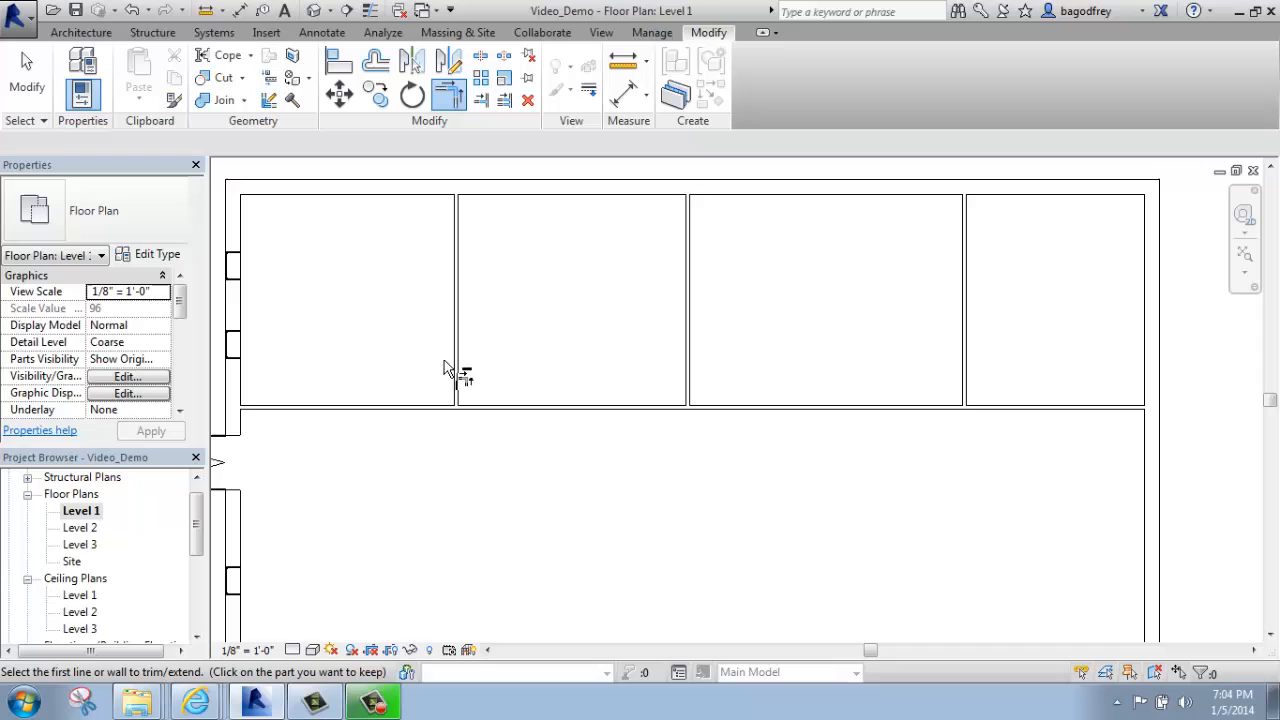
click(456, 356)
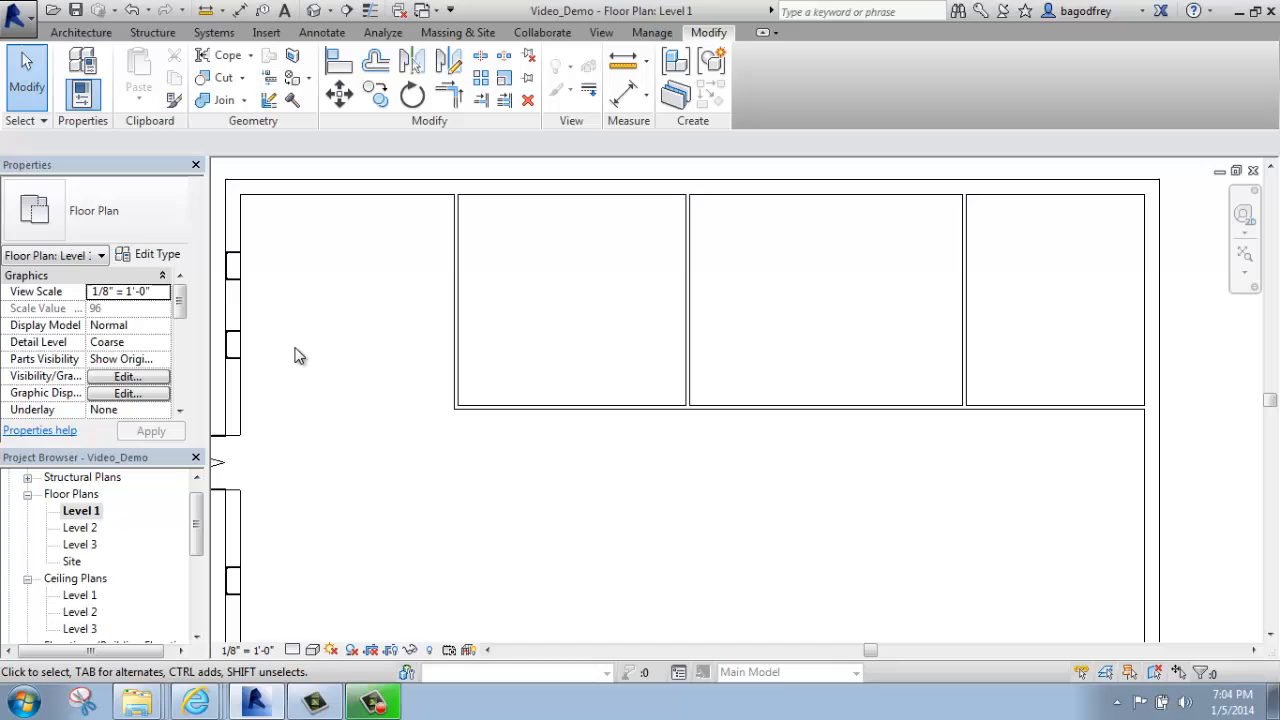
Draw a horizontal wall and a vertical wall crossing it in the lower open area
click(82, 32)
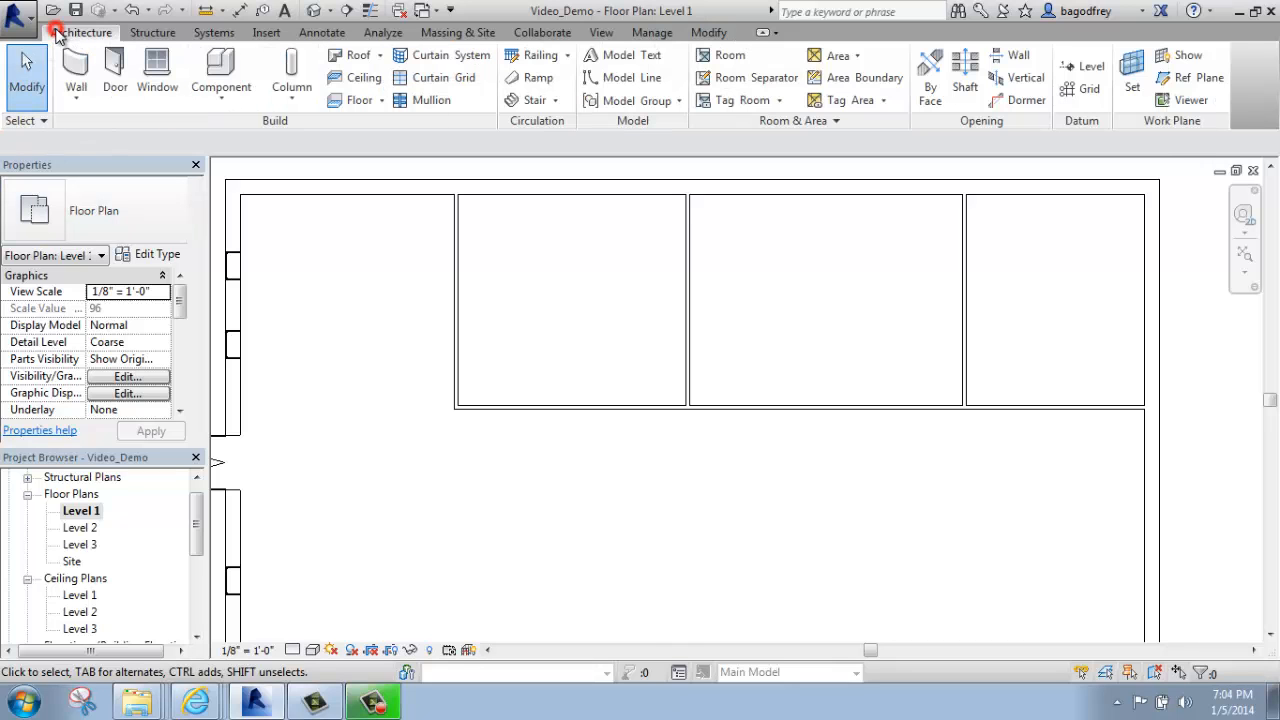
click(76, 76)
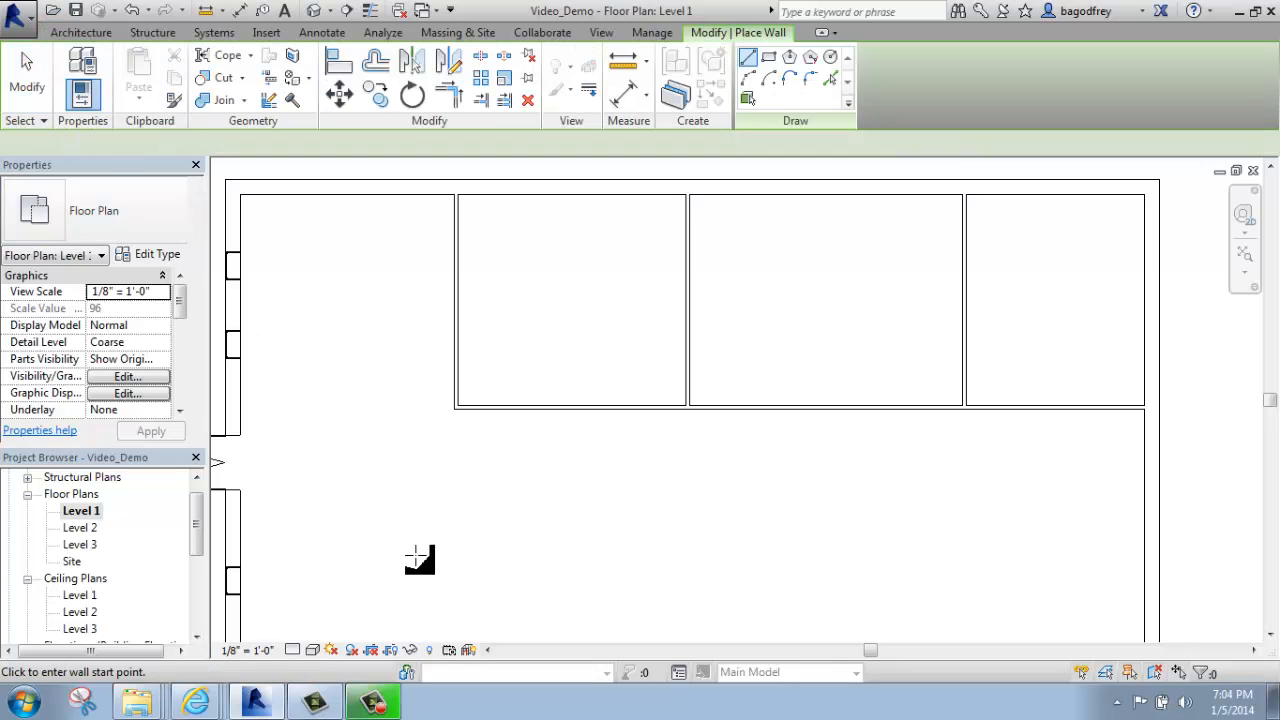
click(418, 558)
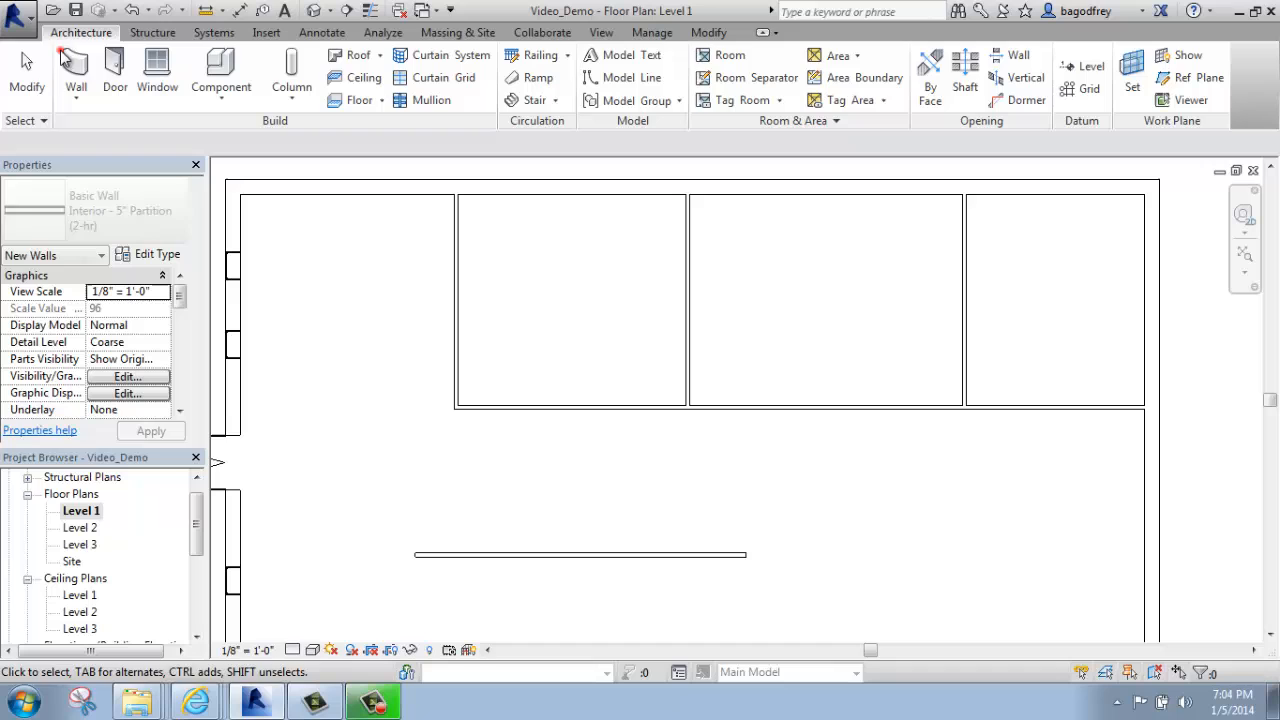
click(76, 76)
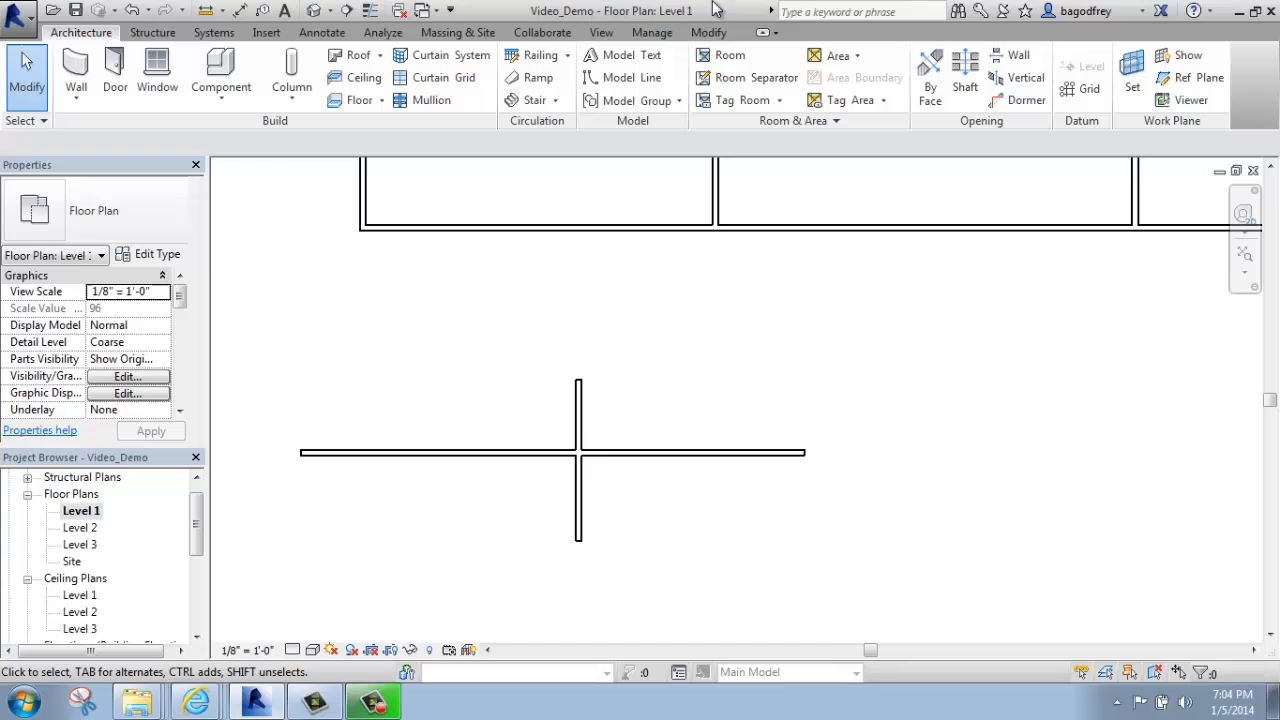
Trim the crossing walls to an L corner keeping the right horizontal and lower vertical parts
click(708, 32)
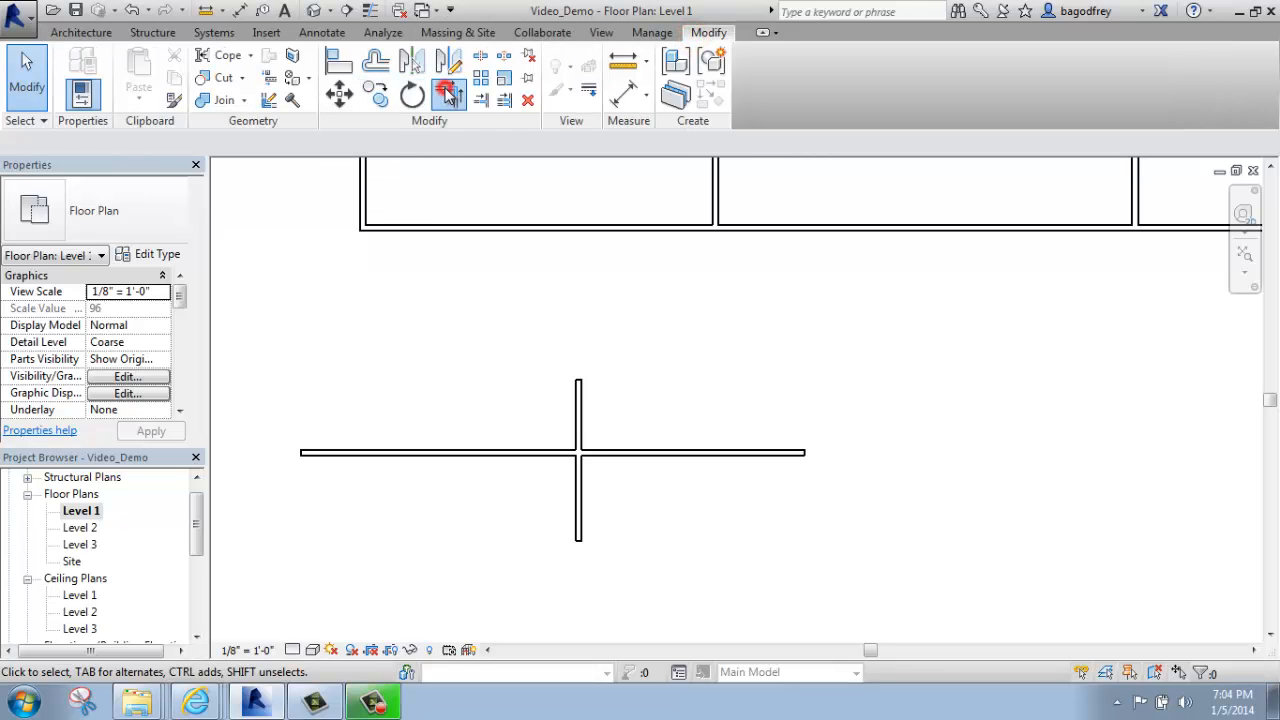
click(448, 94)
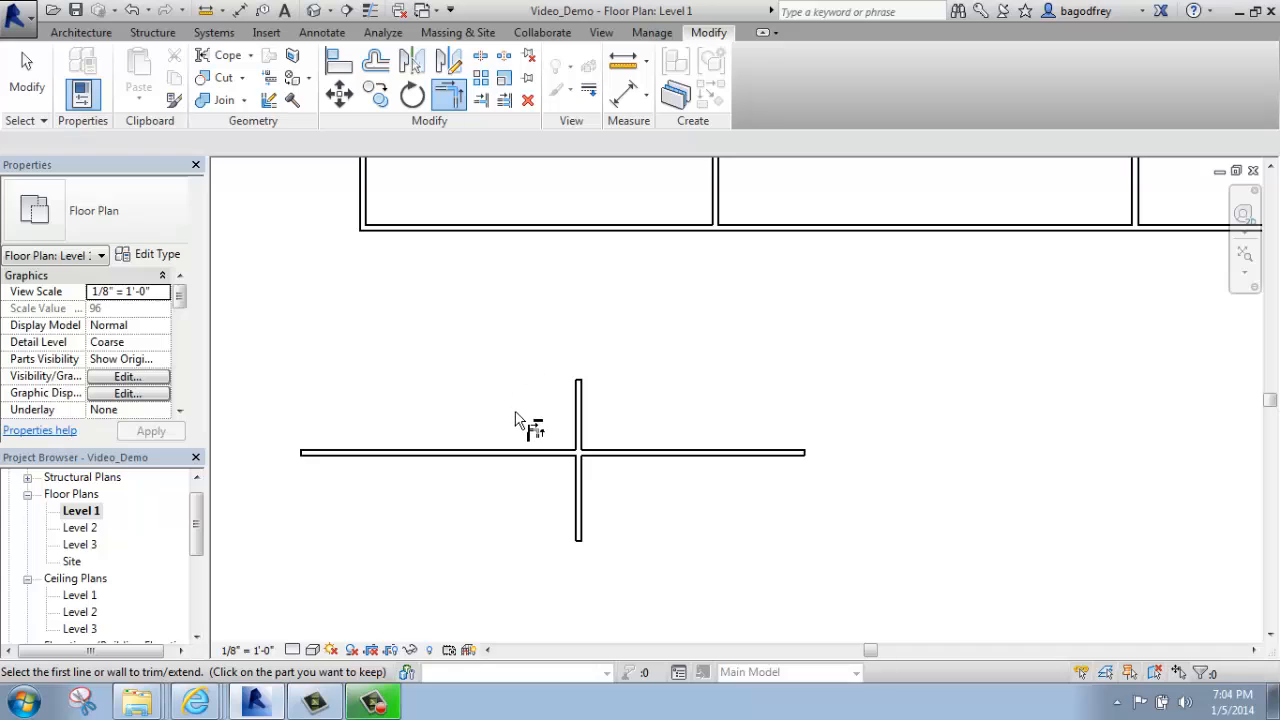
mouse_move(538, 456)
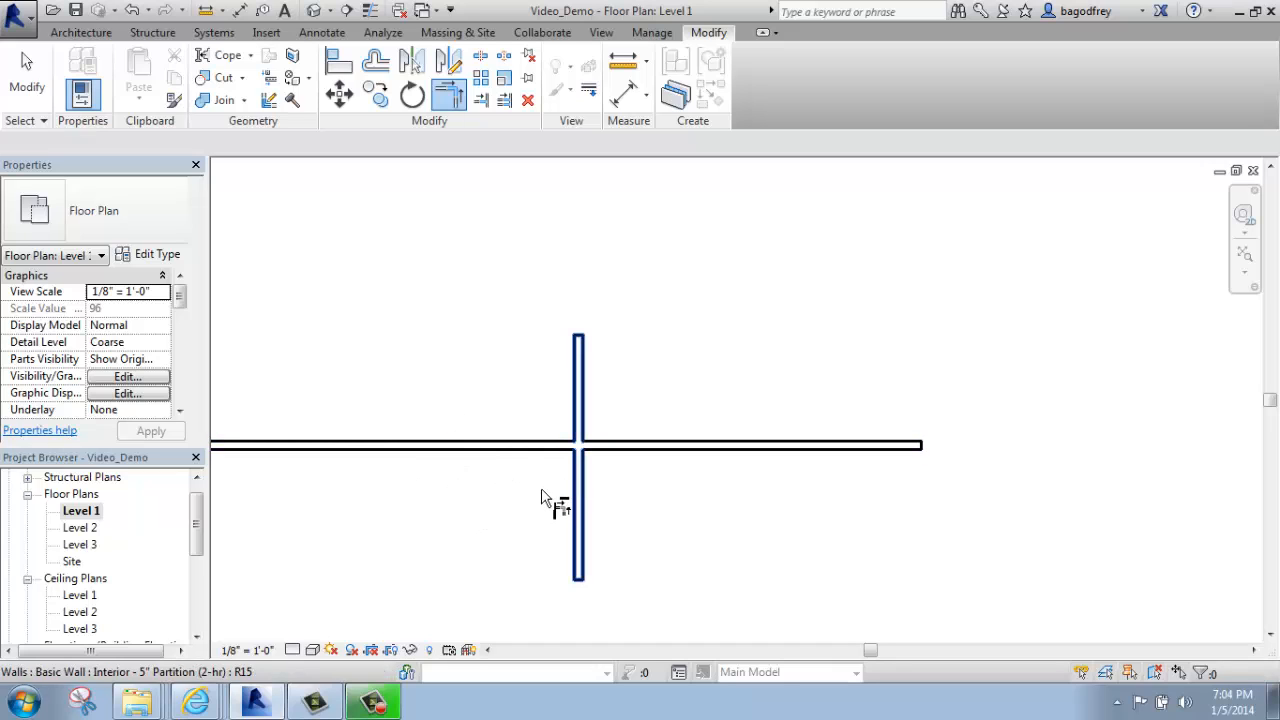
mouse_move(644, 414)
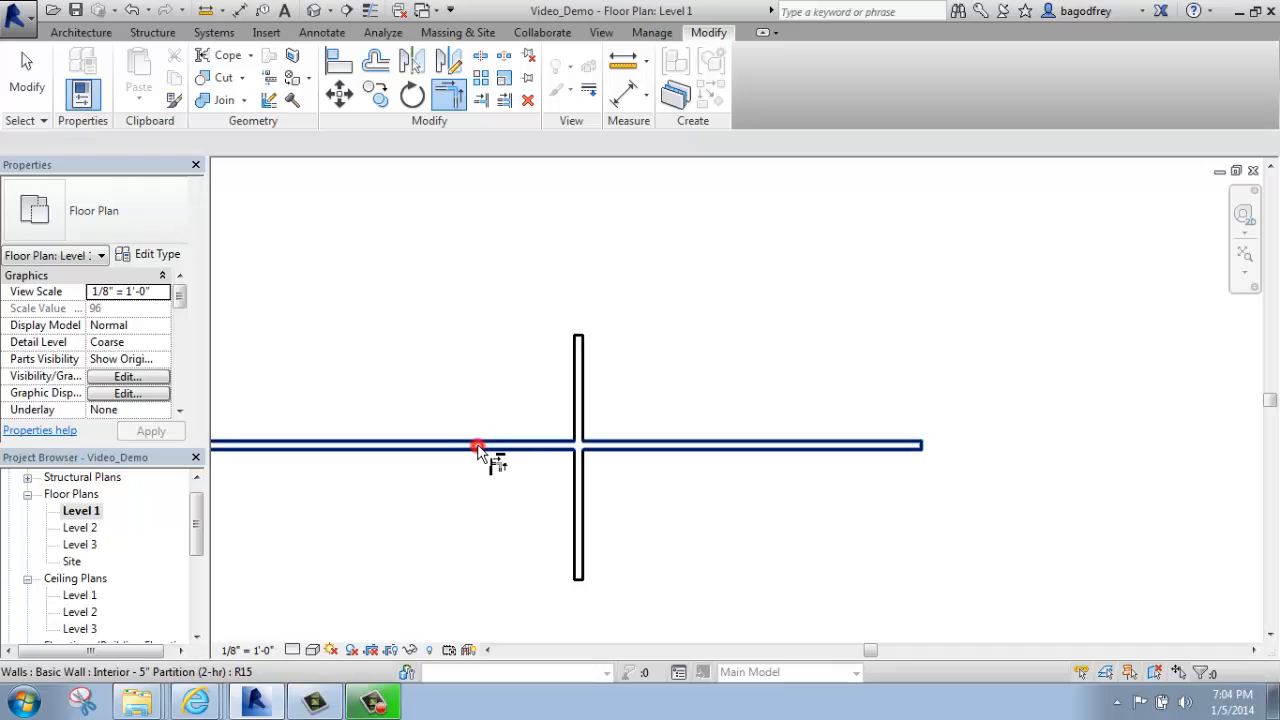
mouse_move(580, 524)
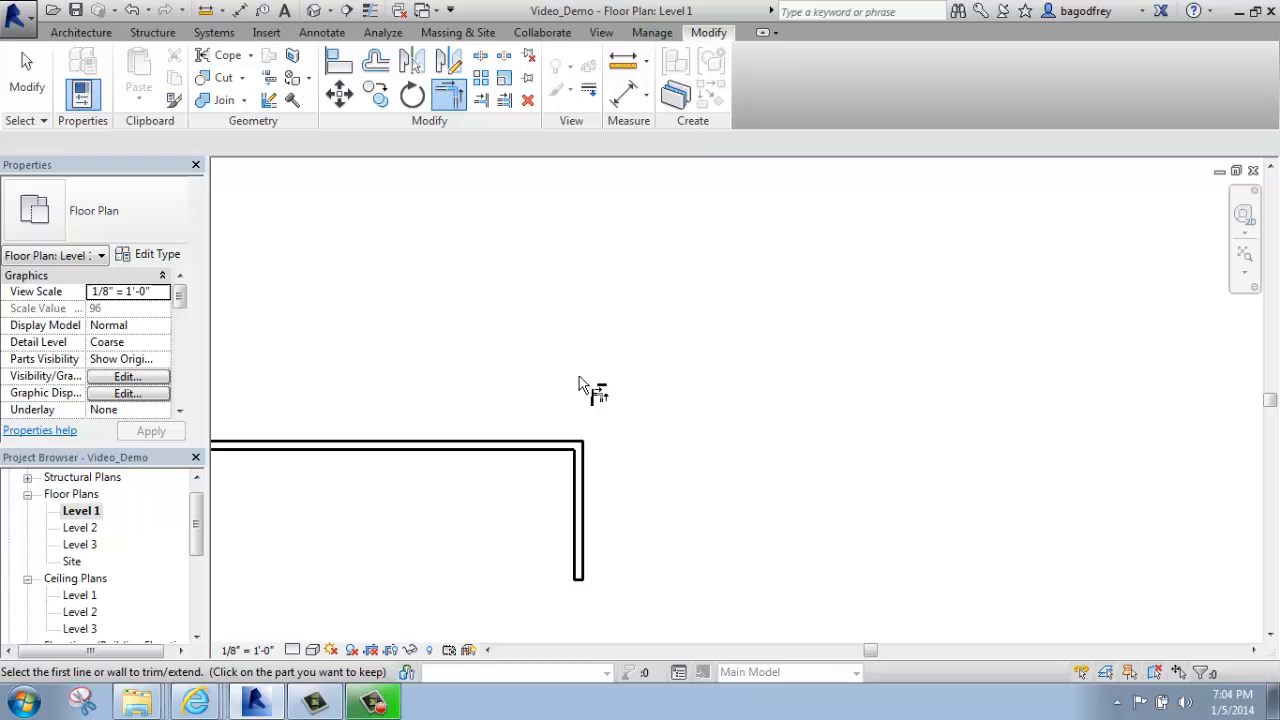
mouse_move(622, 448)
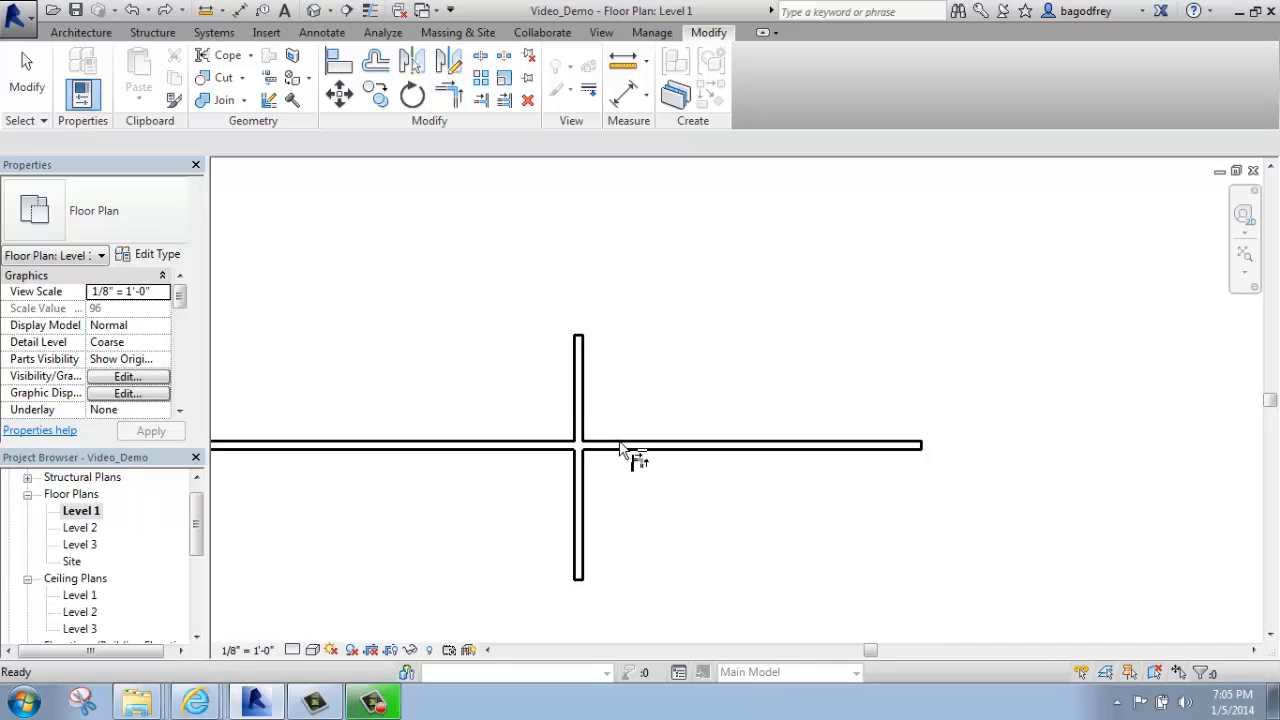
click(750, 444)
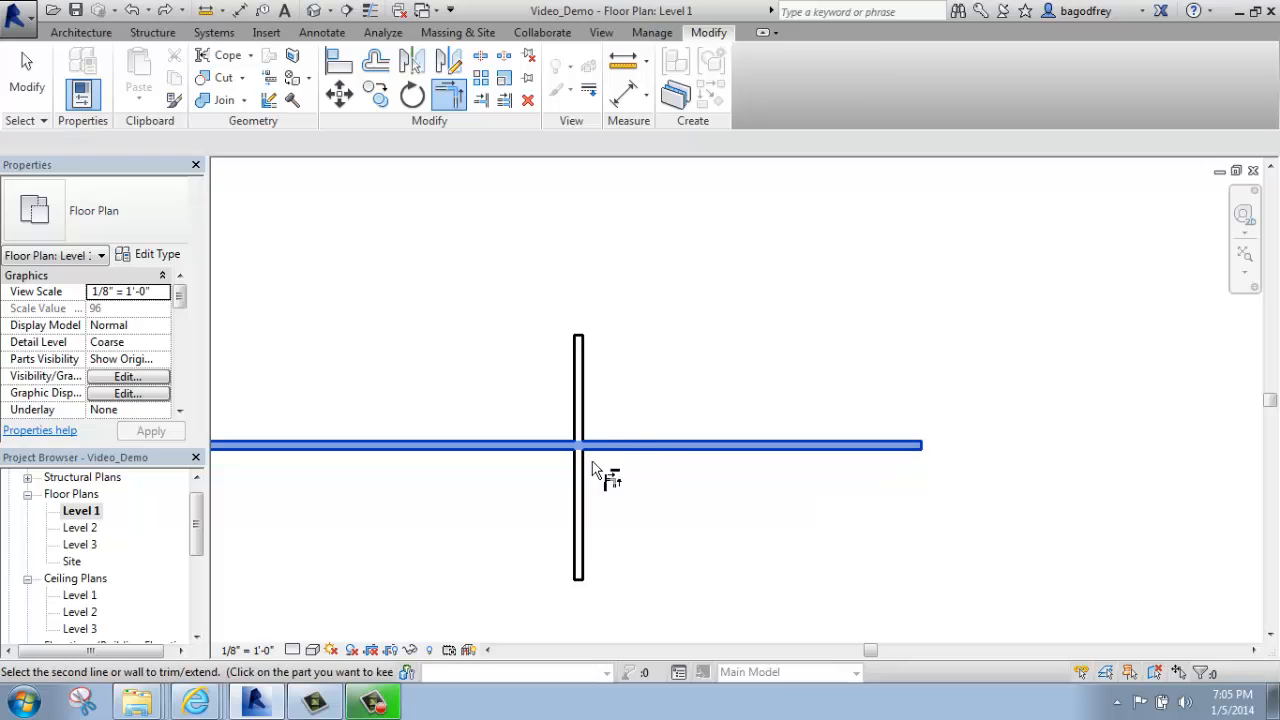
click(580, 470)
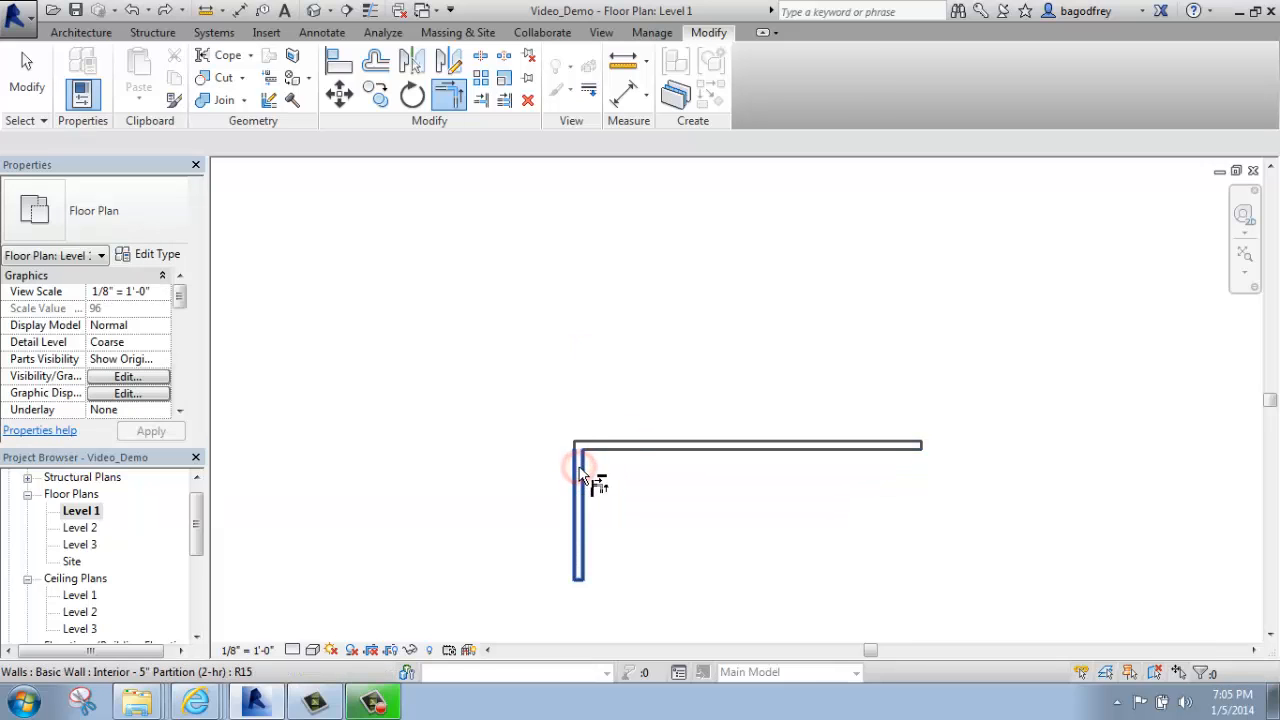